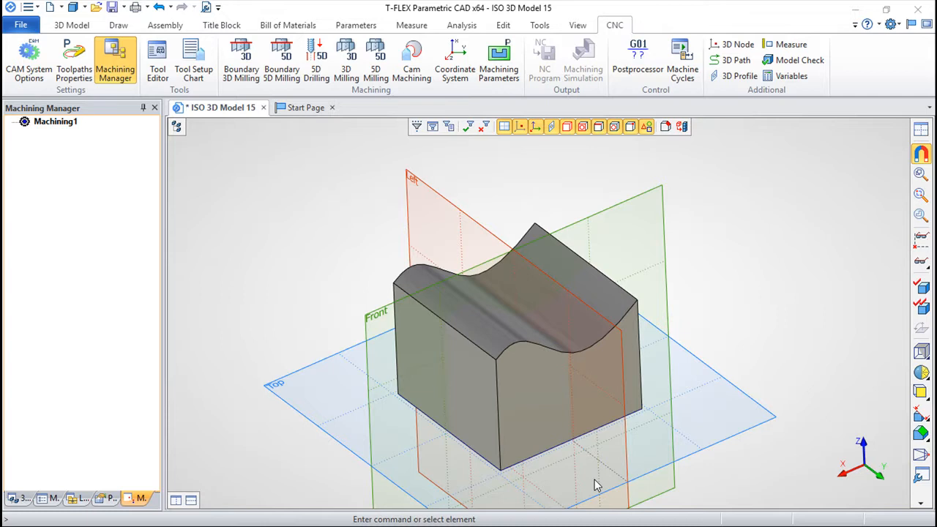
{"action": "mouse_move", "coordinate": [448, 166]}
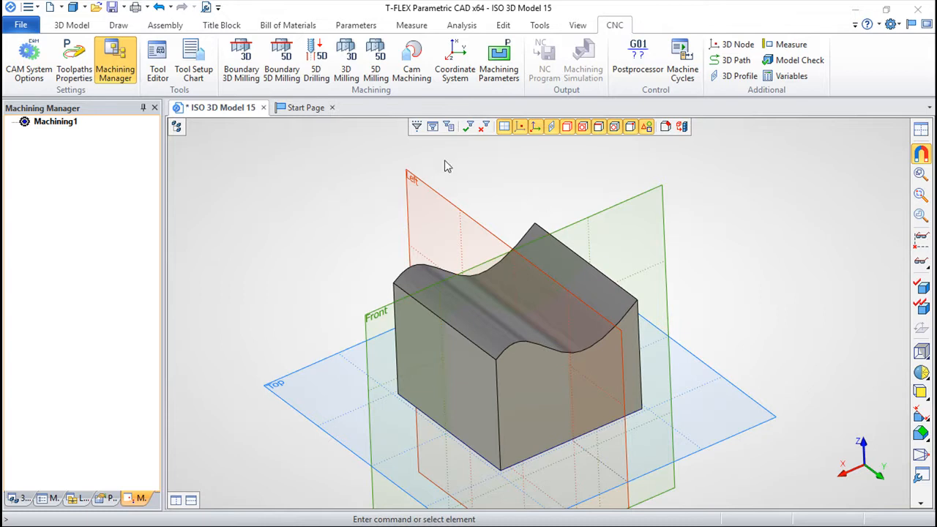
{"action": "mouse_move", "coordinate": [343, 32]}
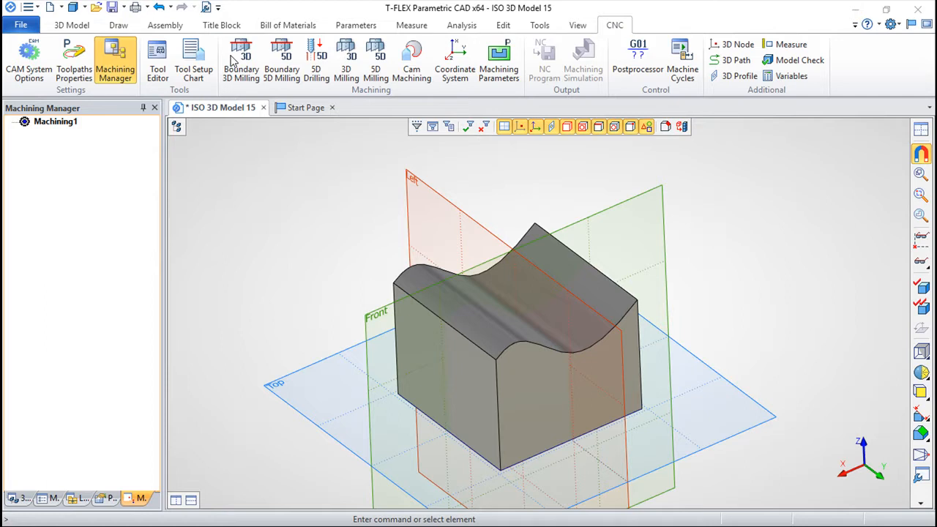
{"action": "mouse_move", "coordinate": [277, 61]}
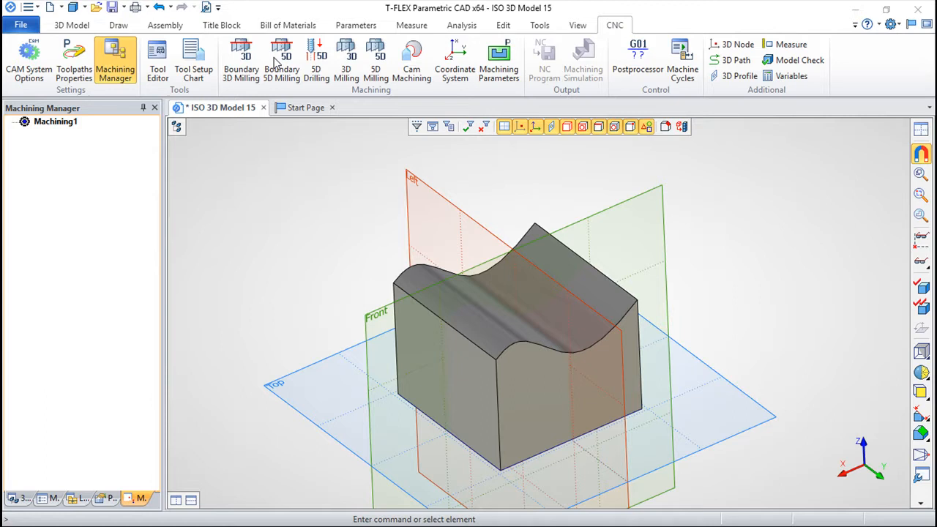
{"action": "mouse_move", "coordinate": [237, 79]}
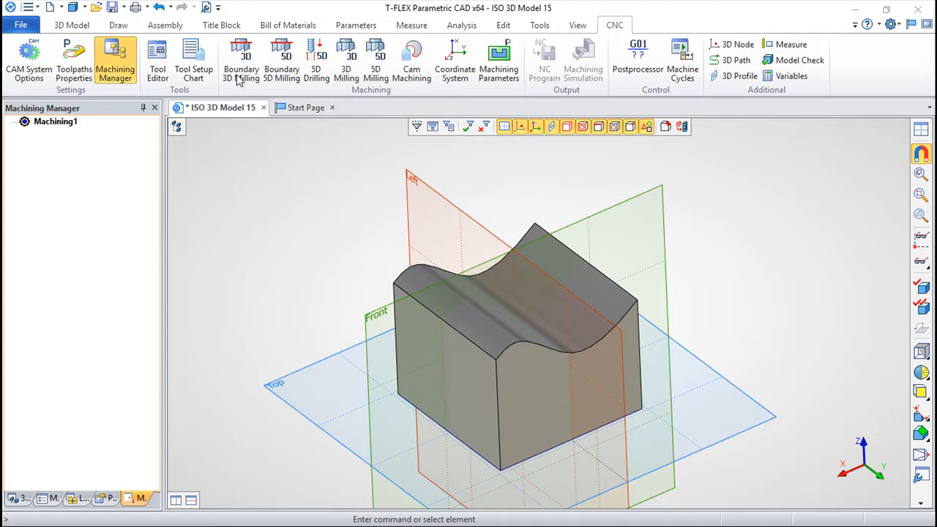
{"action": "mouse_move", "coordinate": [328, 38]}
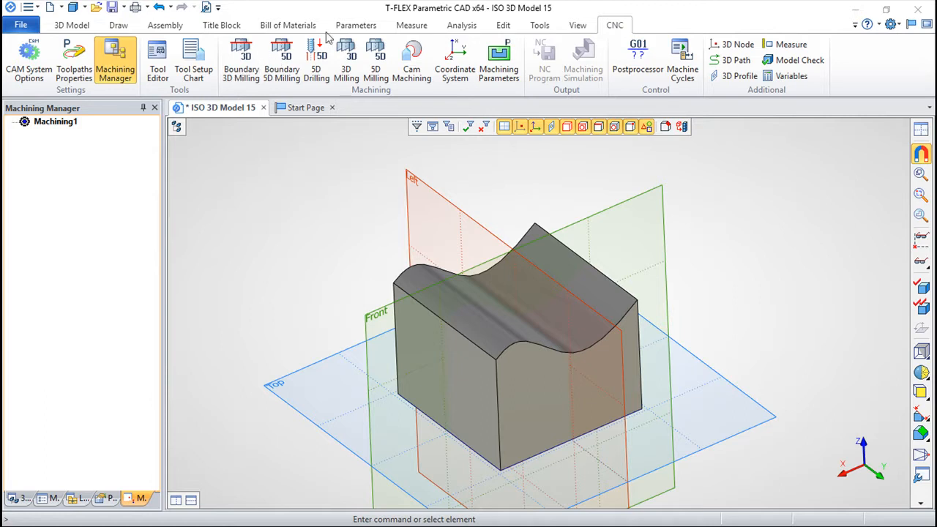
{"action": "mouse_move", "coordinate": [339, 57]}
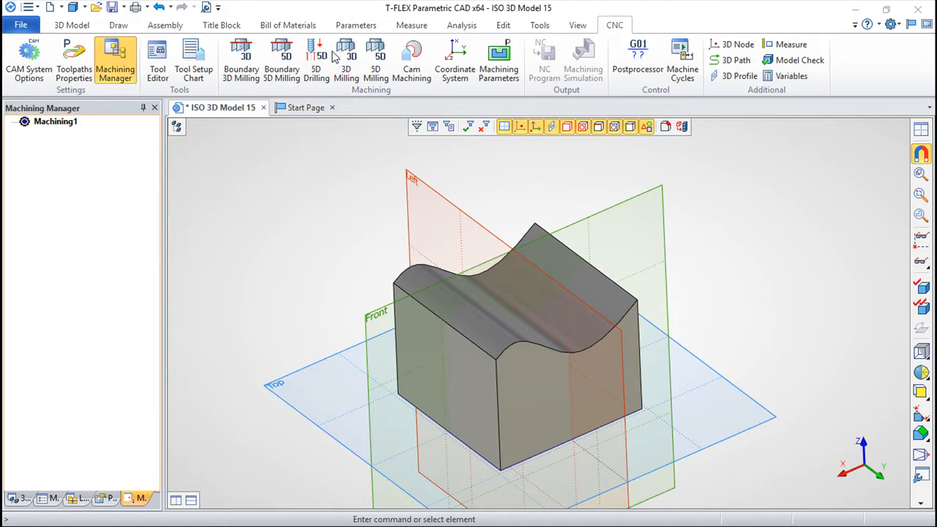
Step: Start a new 3D milling toolpath (Toolpath1) for the block from the CNC tab
{"action": "left_click", "coordinate": [346, 58]}
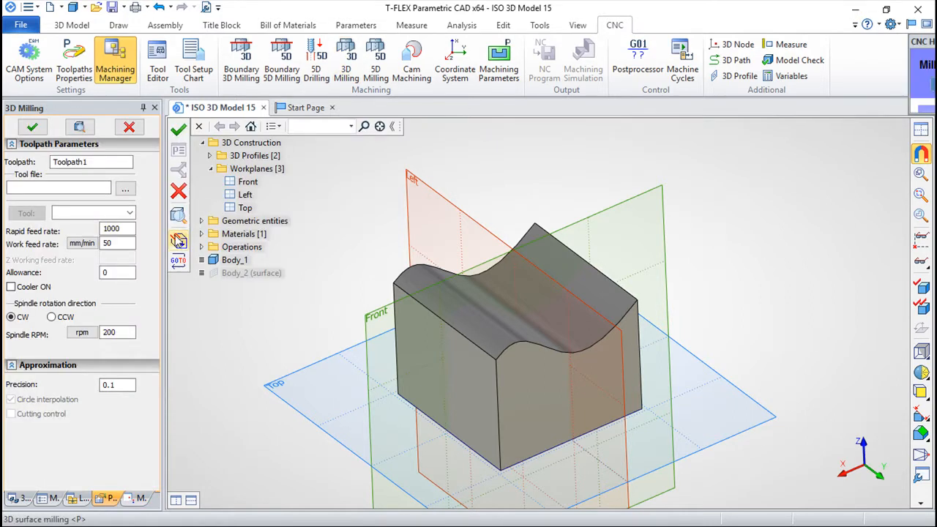
{"action": "mouse_move", "coordinate": [179, 240]}
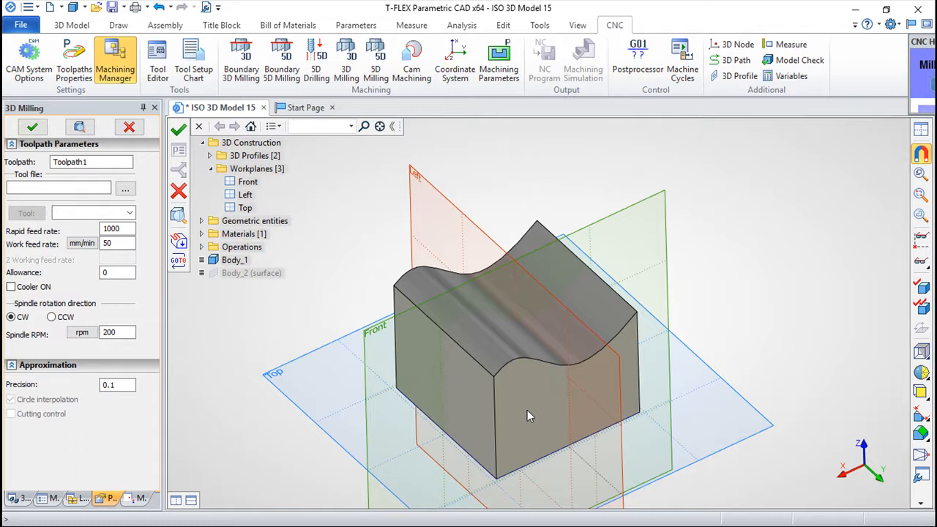
{"action": "mouse_move", "coordinate": [383, 483]}
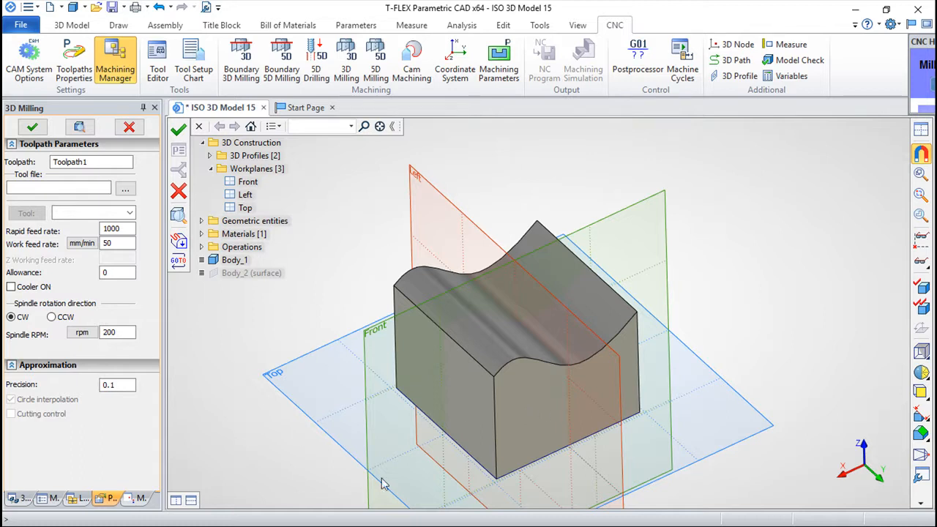
Step: Orbit the block to inspect its curved wave-profile top, then return to the original view
{"action": "left_click_drag", "start_coordinate": [384, 483], "coordinate": [448, 454]}
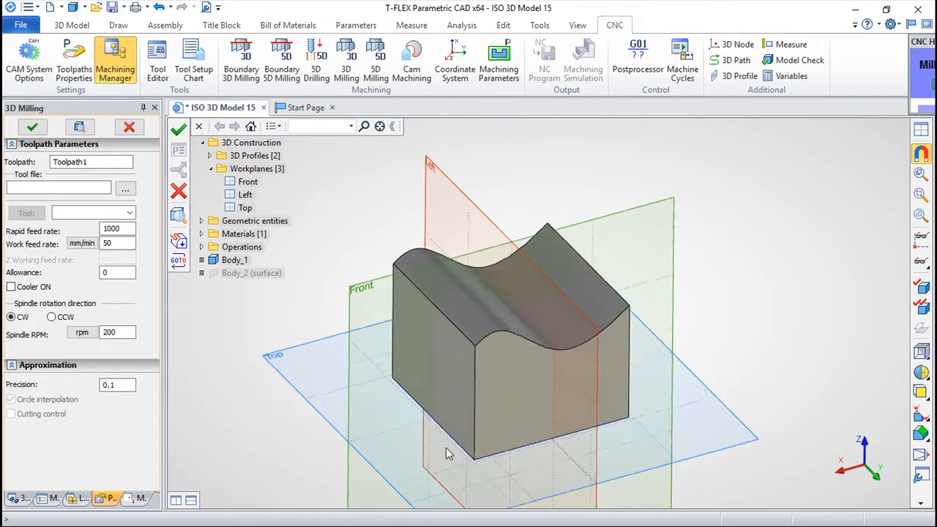
{"action": "left_click_drag", "start_coordinate": [448, 454], "coordinate": [401, 427]}
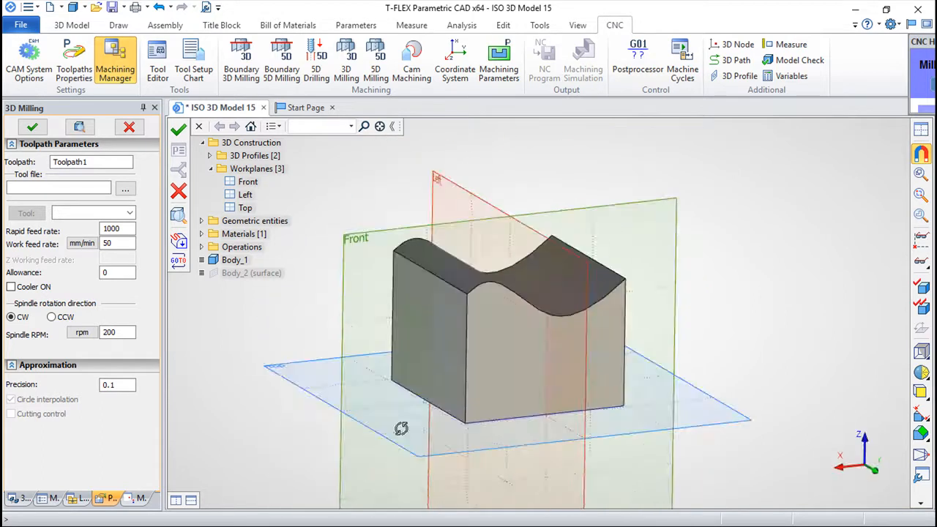
{"action": "left_click_drag", "start_coordinate": [401, 428], "coordinate": [476, 383]}
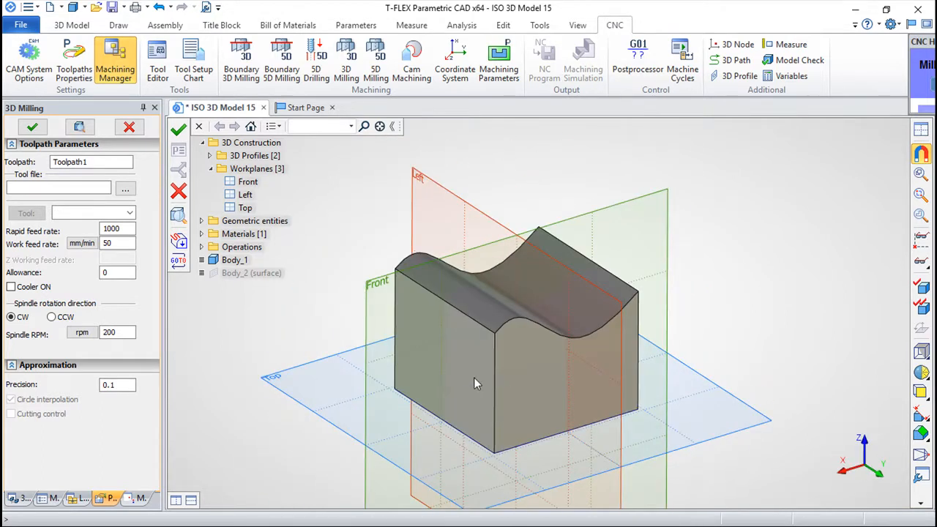
{"action": "left_click_drag", "start_coordinate": [476, 381], "coordinate": [571, 336]}
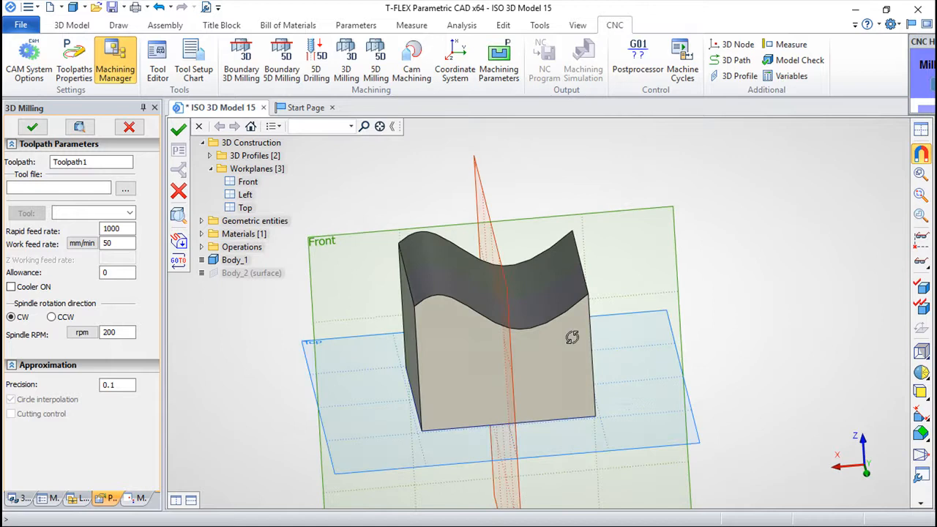
{"action": "left_click_drag", "start_coordinate": [574, 337], "coordinate": [460, 330]}
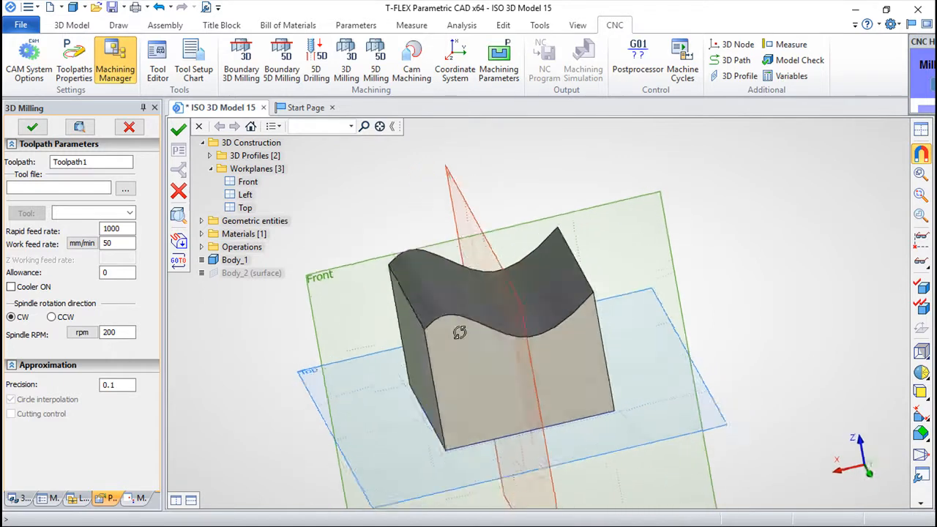
{"action": "left_click_drag", "start_coordinate": [459, 331], "coordinate": [433, 308]}
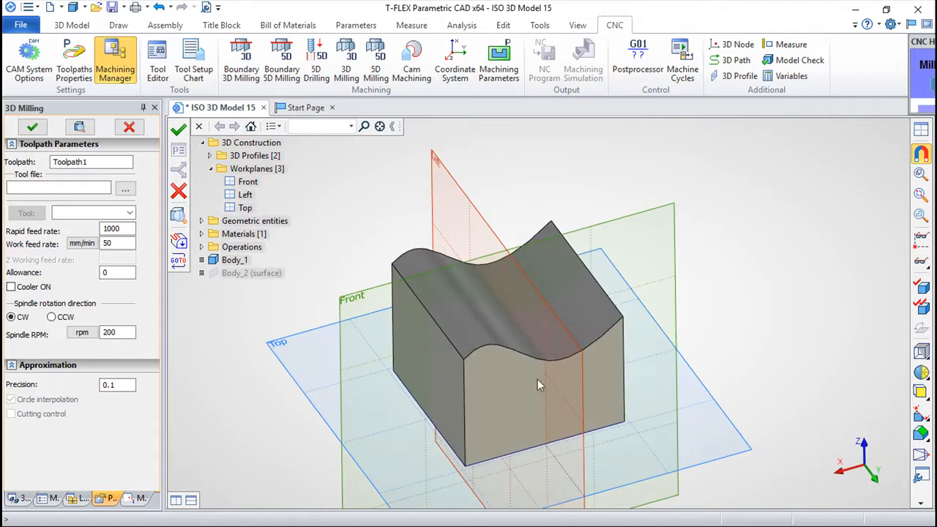
{"action": "left_click_drag", "start_coordinate": [539, 383], "coordinate": [531, 395]}
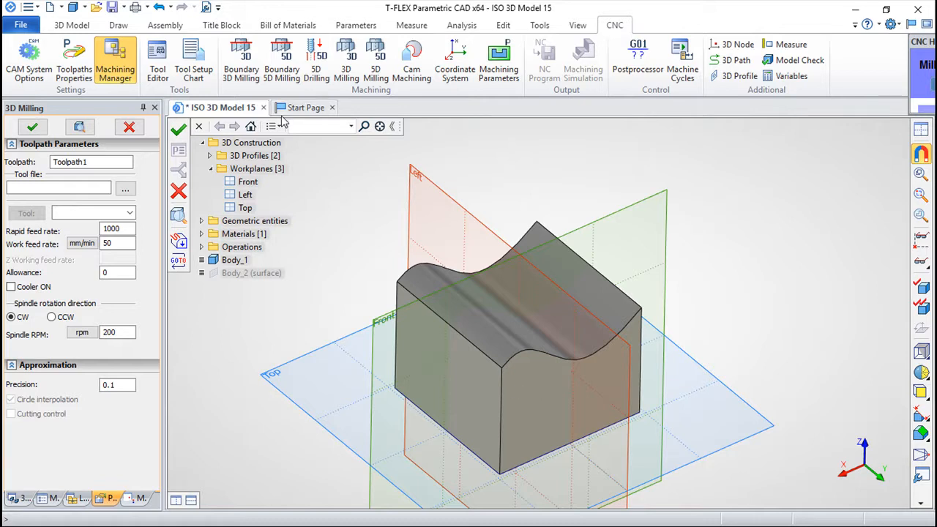
{"action": "mouse_move", "coordinate": [346, 55]}
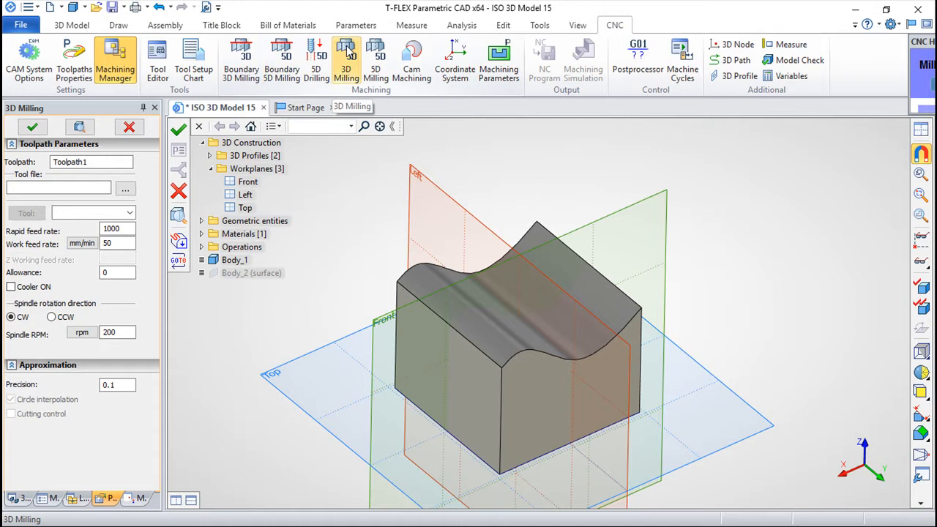
Step: Switch Toolpath1 to 3D surface milling of the curved top face with tools from aa.too
{"action": "left_click", "coordinate": [235, 259]}
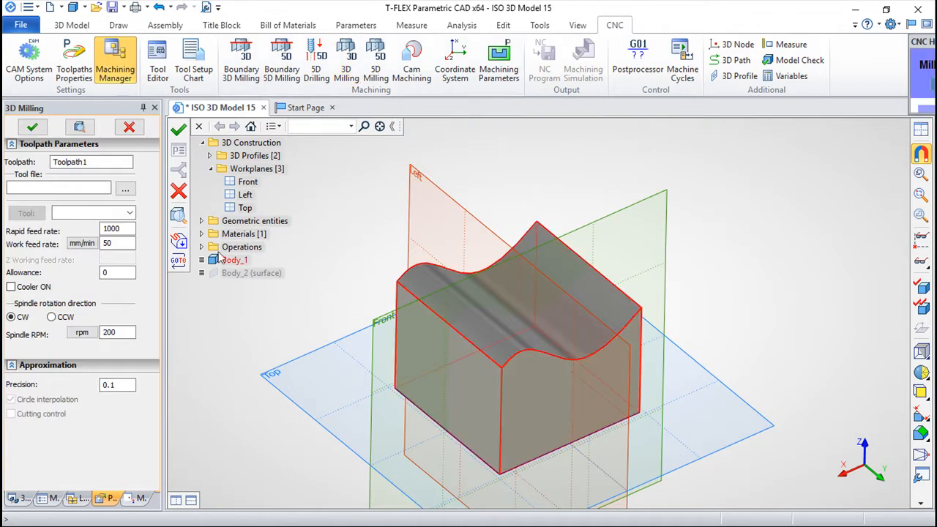
{"action": "mouse_move", "coordinate": [179, 243]}
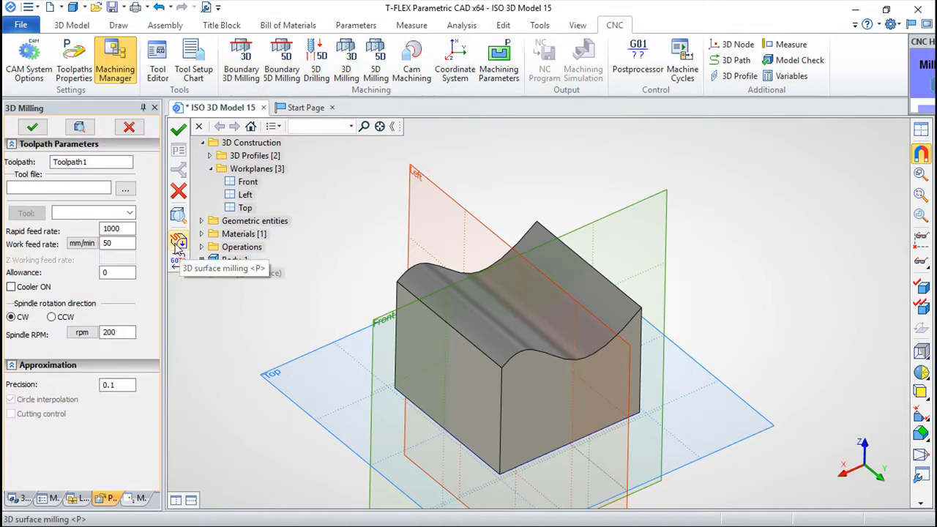
{"action": "left_click", "coordinate": [178, 243]}
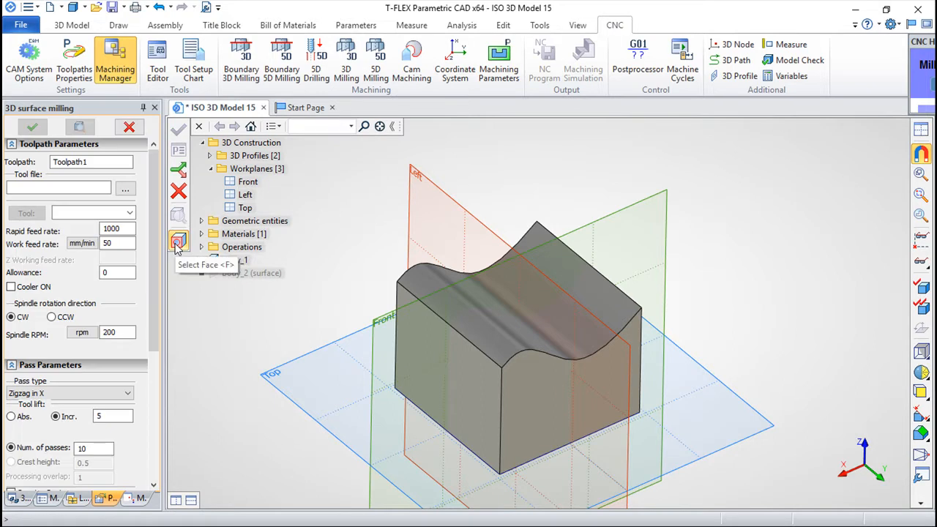
{"action": "left_click", "coordinate": [179, 242]}
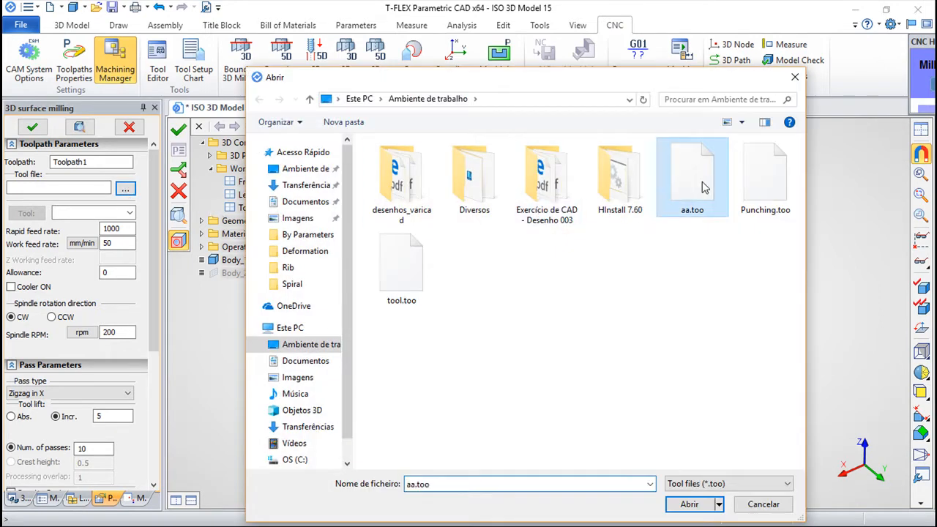
{"action": "left_click", "coordinate": [688, 503]}
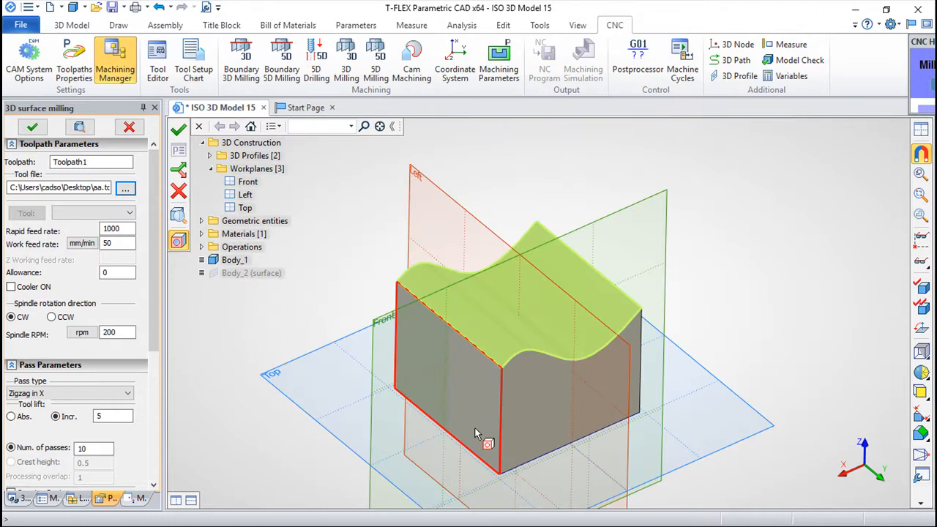
{"action": "mouse_move", "coordinate": [476, 432]}
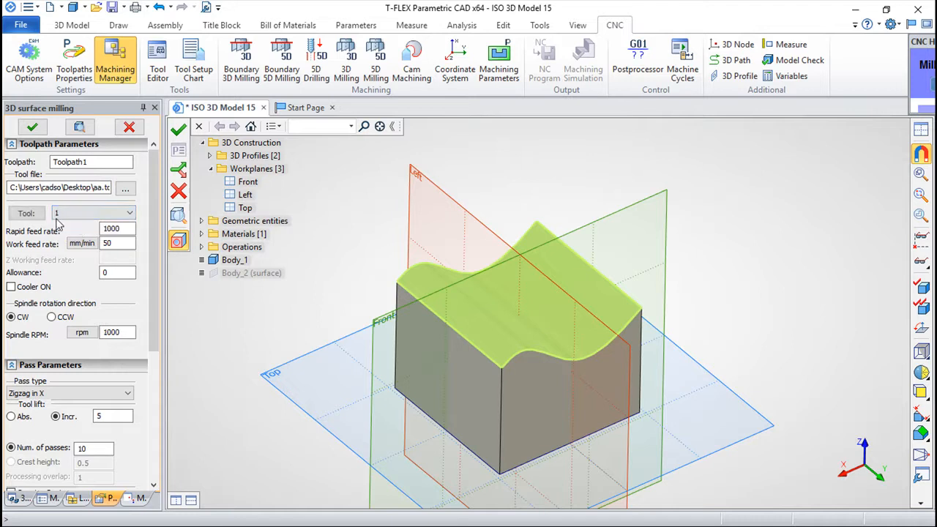
{"action": "left_click", "coordinate": [126, 188]}
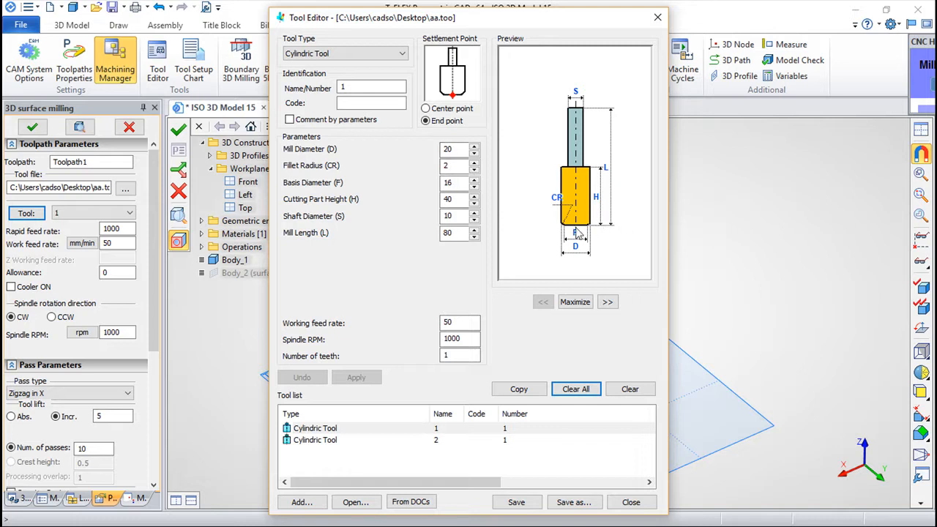
{"action": "mouse_move", "coordinate": [589, 232]}
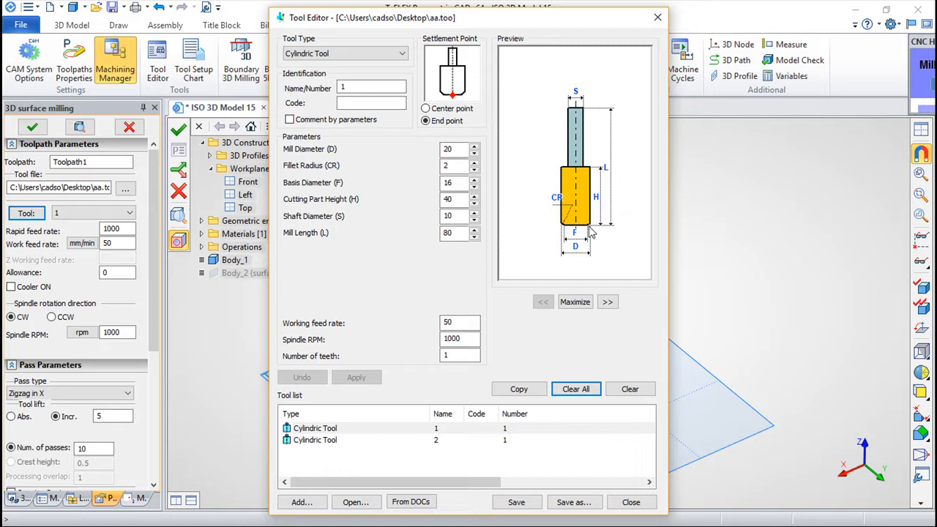
{"action": "mouse_move", "coordinate": [589, 231]}
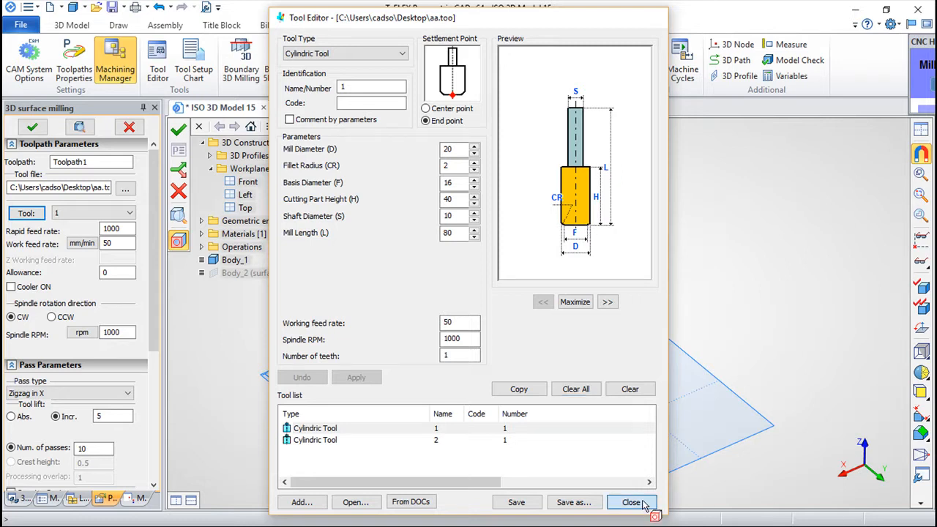
{"action": "left_click", "coordinate": [631, 502]}
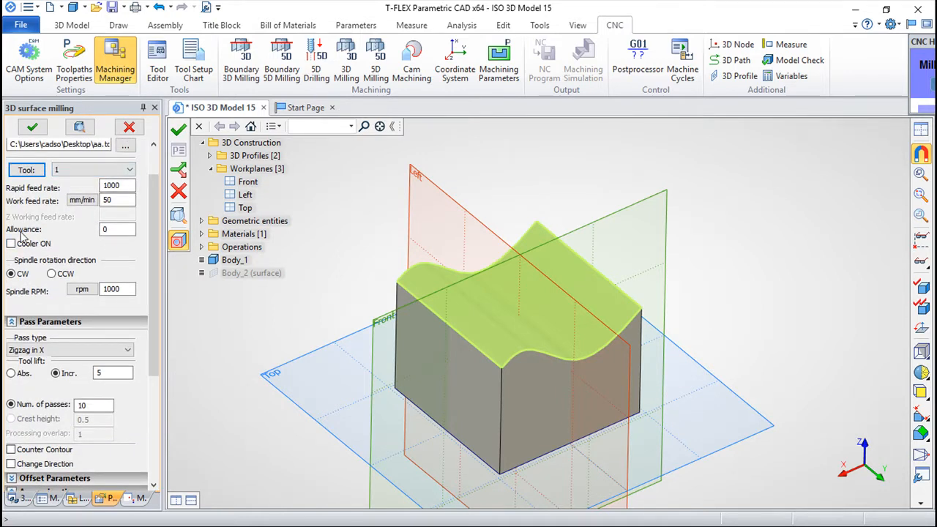
{"action": "mouse_move", "coordinate": [46, 286]}
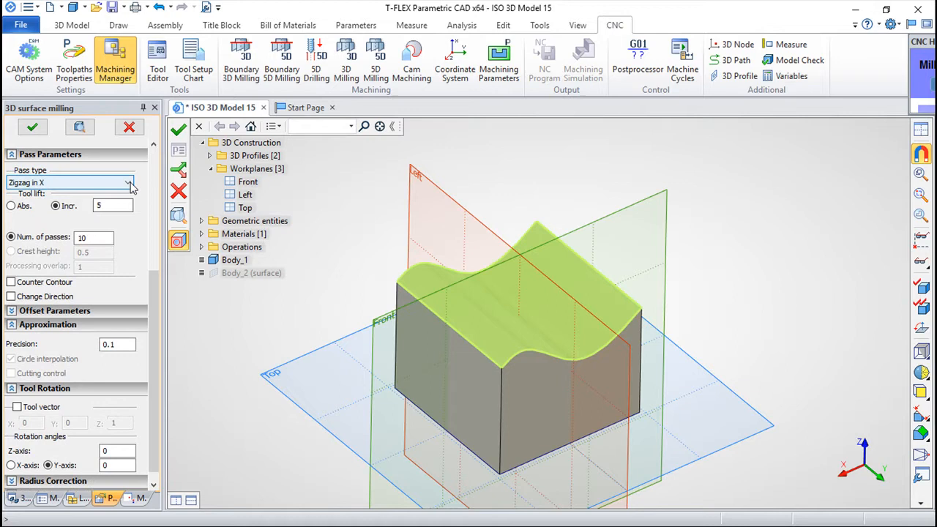
Step: Choose Zigzag in X with 100 passes and review Offset, Approximation and Tool Rotation sections
{"action": "left_click", "coordinate": [129, 182]}
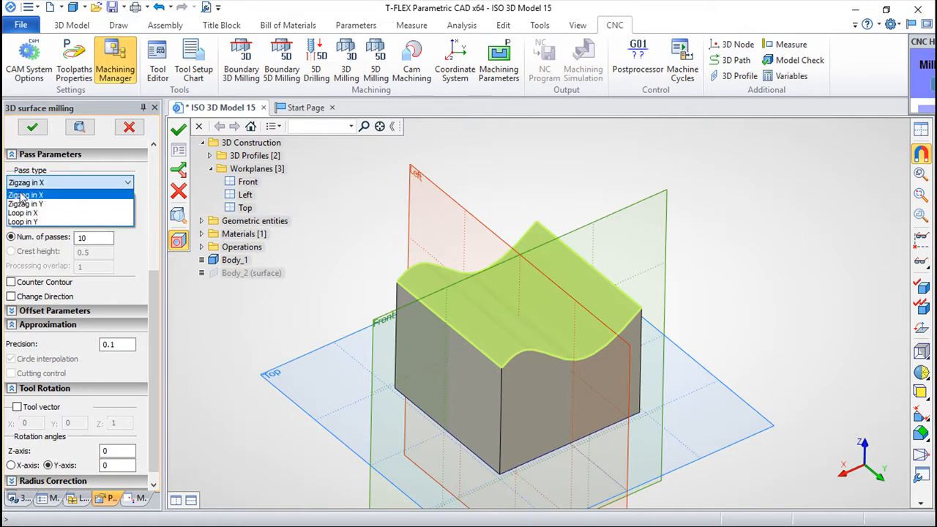
{"action": "mouse_move", "coordinate": [27, 204]}
{"action": "type", "text": "0"}
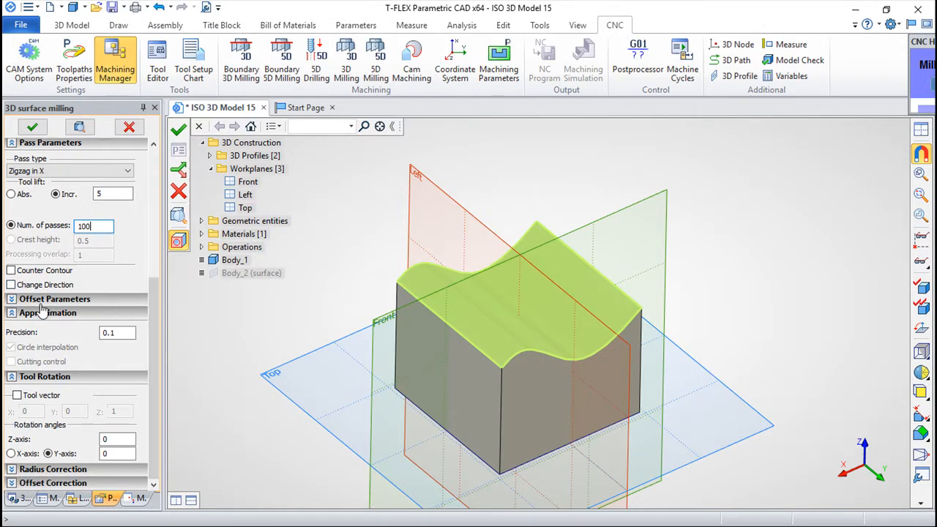
{"action": "left_click", "coordinate": [55, 299]}
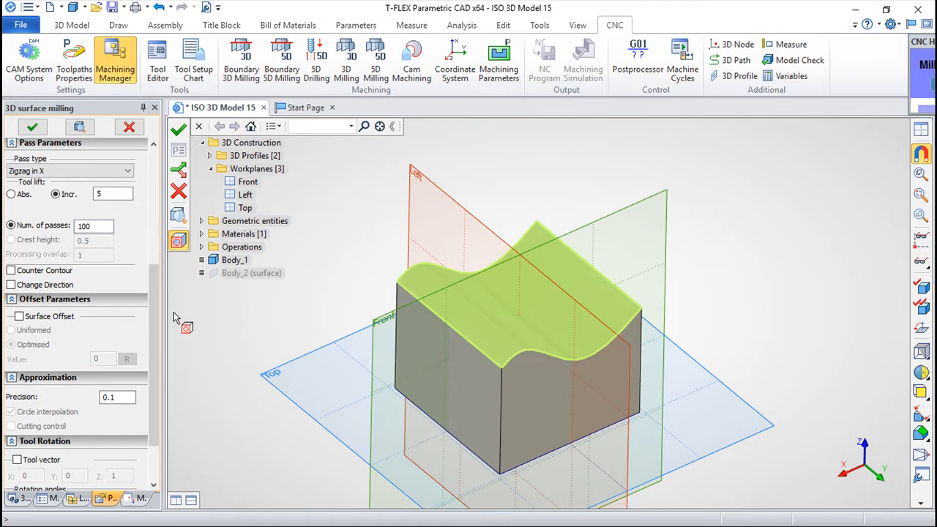
{"action": "mouse_move", "coordinate": [123, 310]}
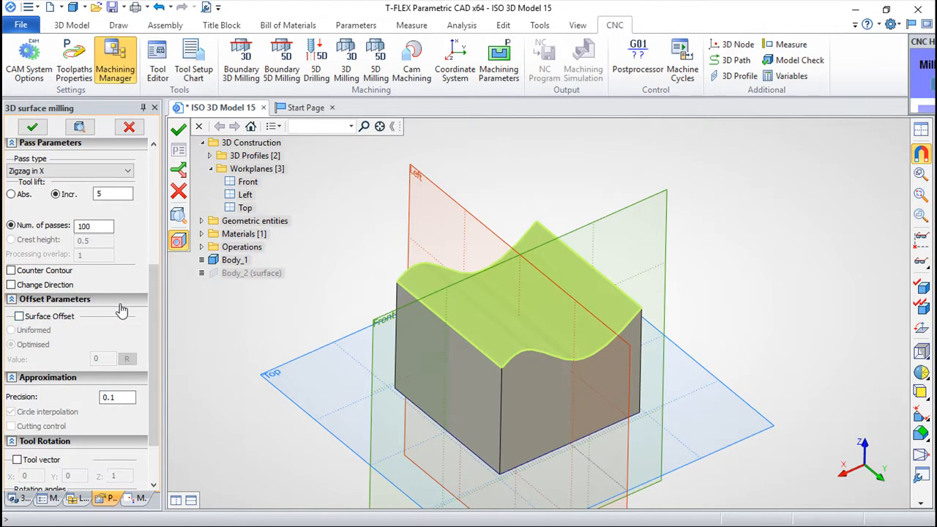
{"action": "mouse_move", "coordinate": [155, 316]}
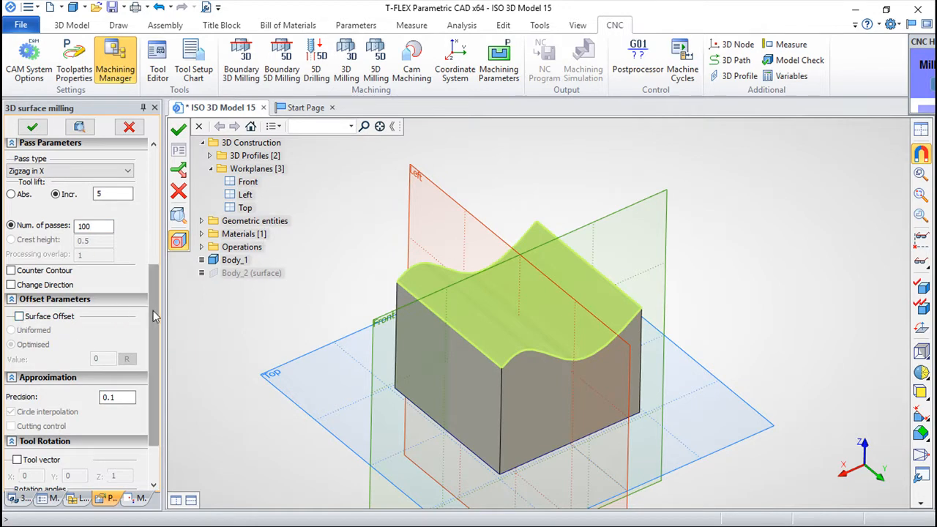
{"action": "scroll", "scroll_direction": "down", "scroll_amount": 3}
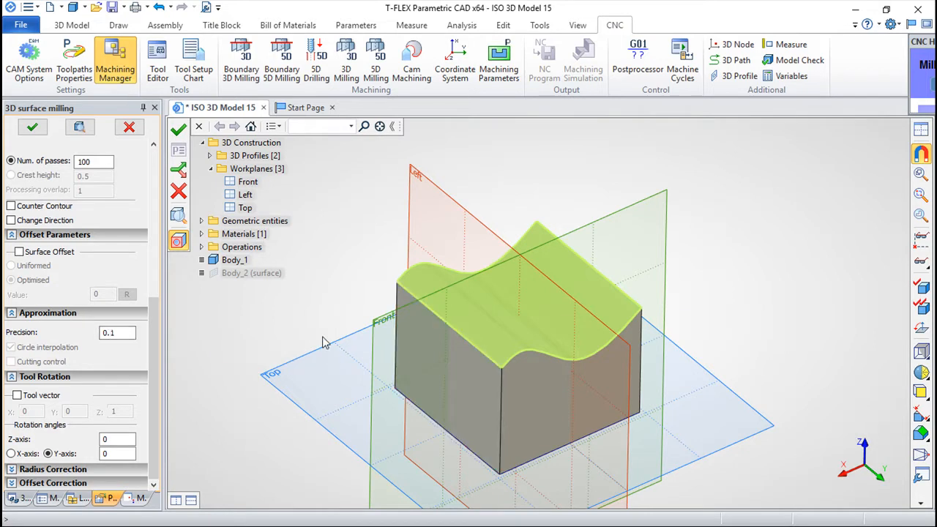
{"action": "mouse_move", "coordinate": [337, 344]}
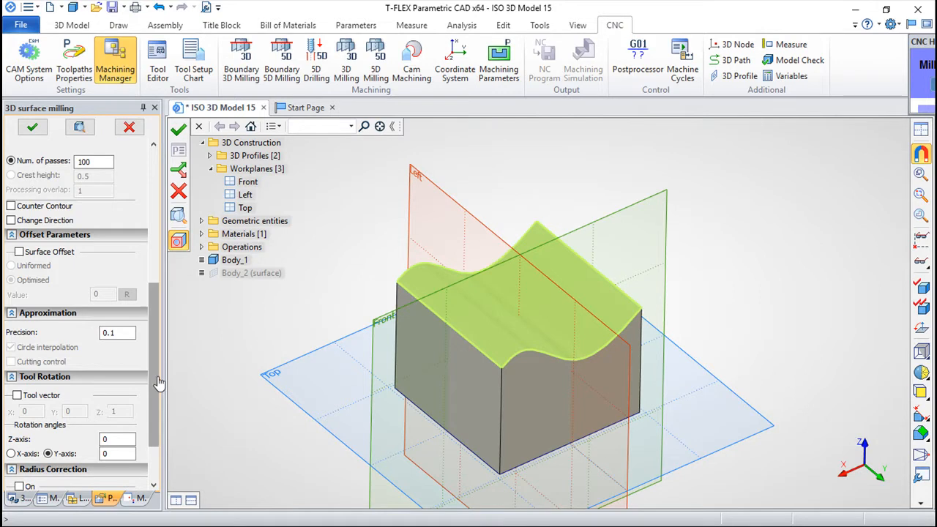
{"action": "scroll", "scroll_direction": "down", "scroll_amount": 3}
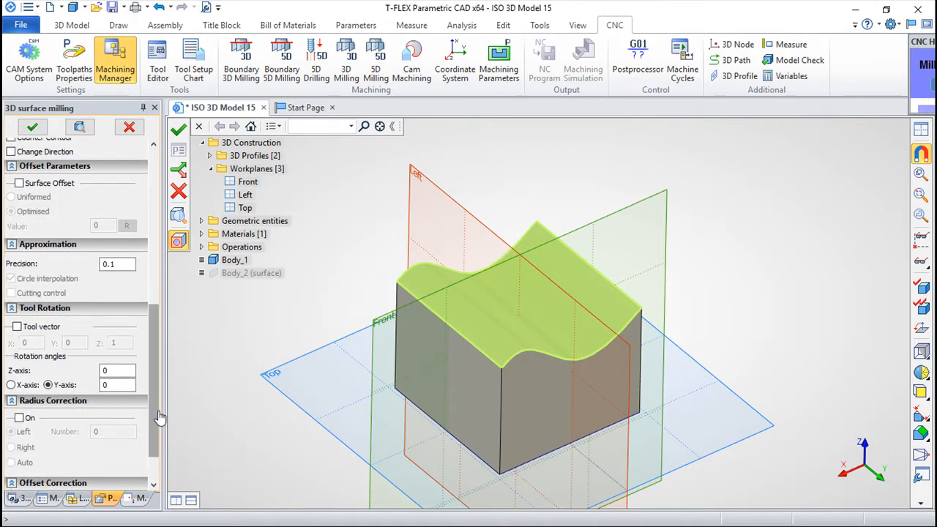
{"action": "scroll", "scroll_direction": "down", "scroll_amount": 3}
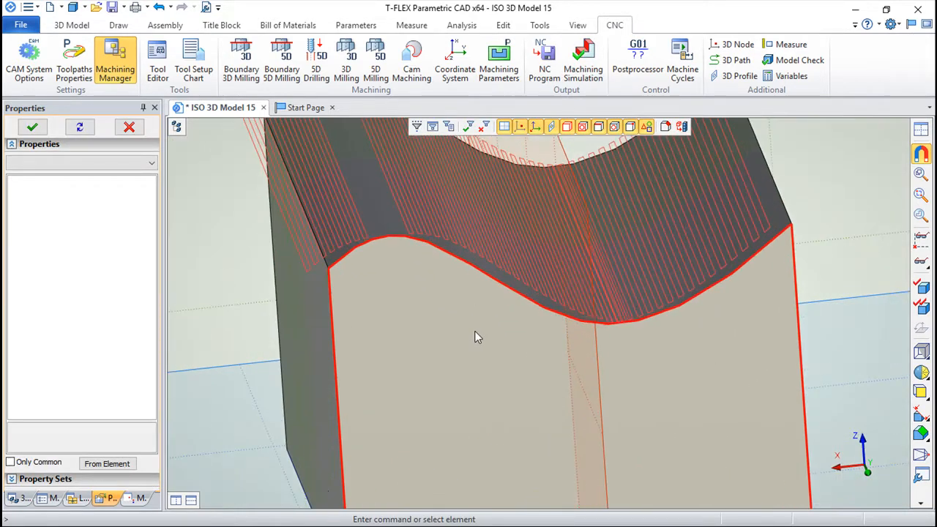
Step: Inspect the generated zigzag toolpath on the curved top, then begin Toolpath2
{"action": "left_click_drag", "start_coordinate": [478, 337], "coordinate": [484, 280]}
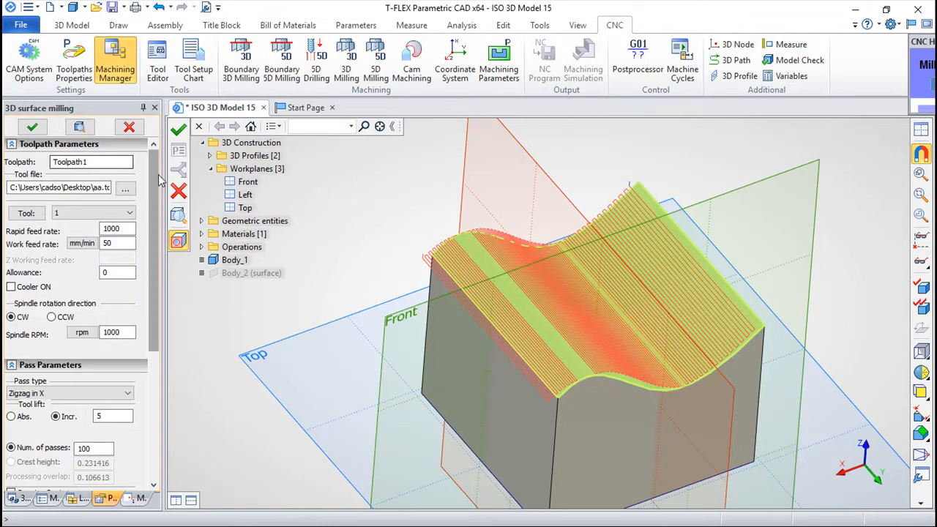
{"action": "mouse_move", "coordinate": [118, 324]}
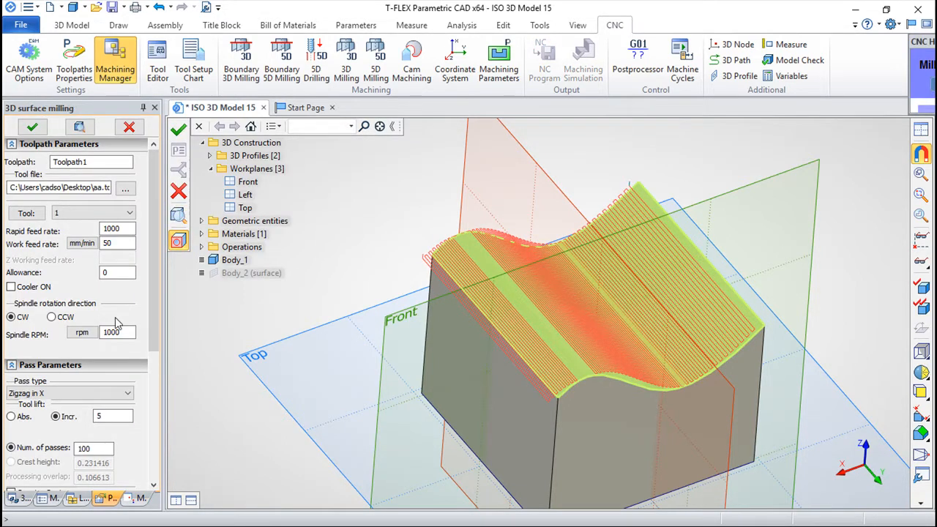
{"action": "scroll", "scroll_direction": "down", "scroll_amount": 3}
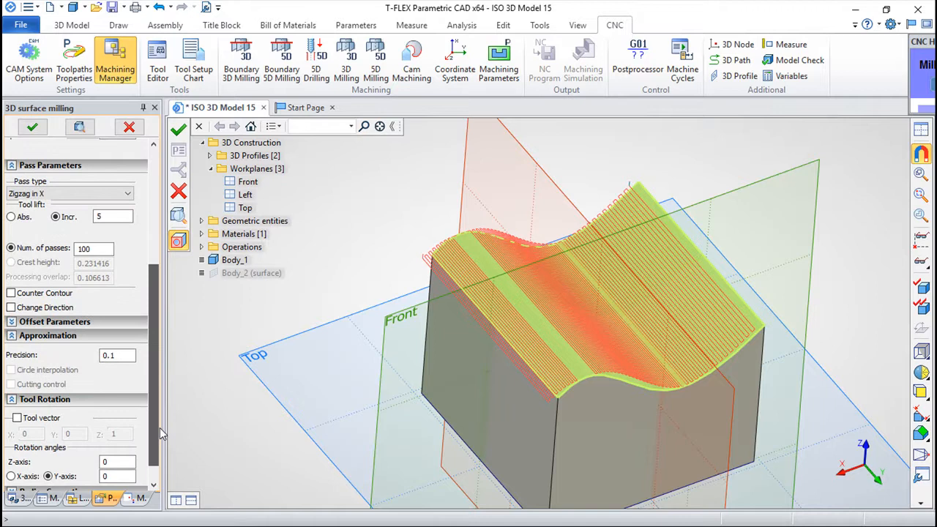
{"action": "scroll", "scroll_direction": "up", "scroll_amount": 3}
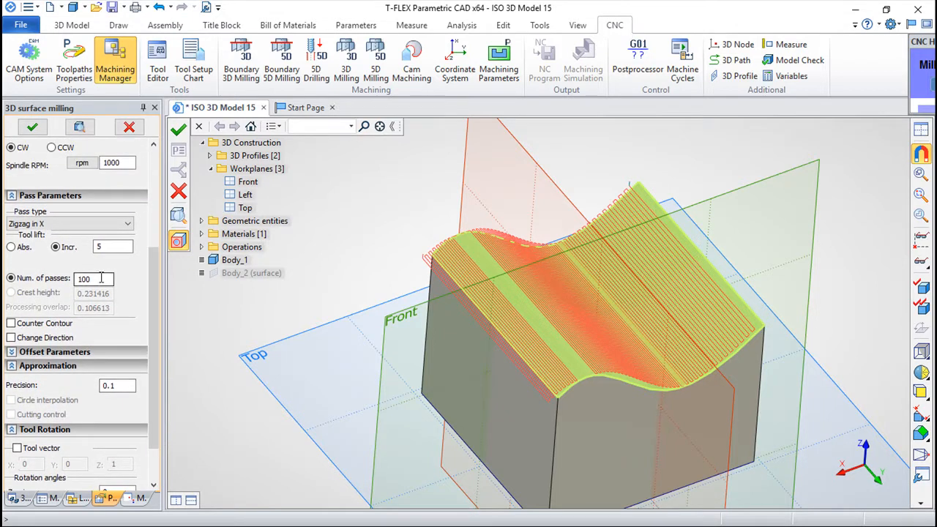
{"action": "scroll", "scroll_direction": "down", "scroll_amount": 3}
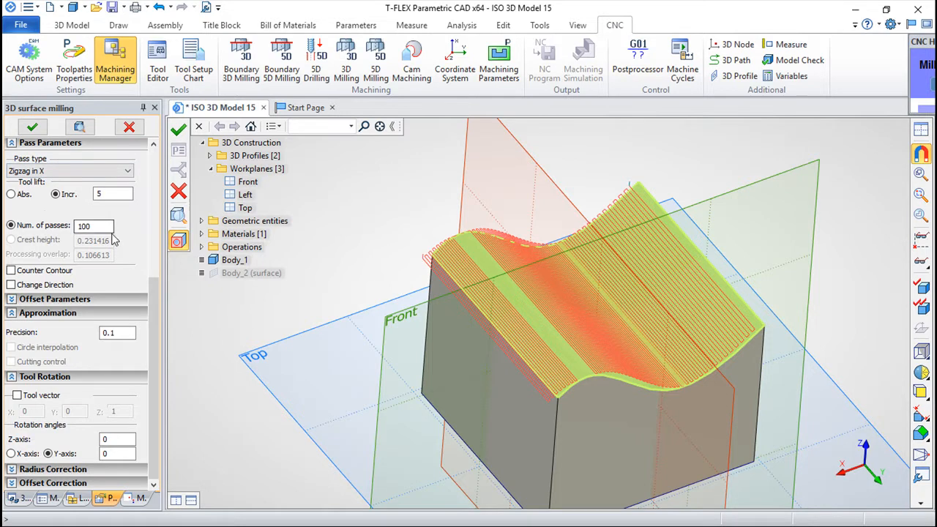
{"action": "mouse_move", "coordinate": [316, 59]}
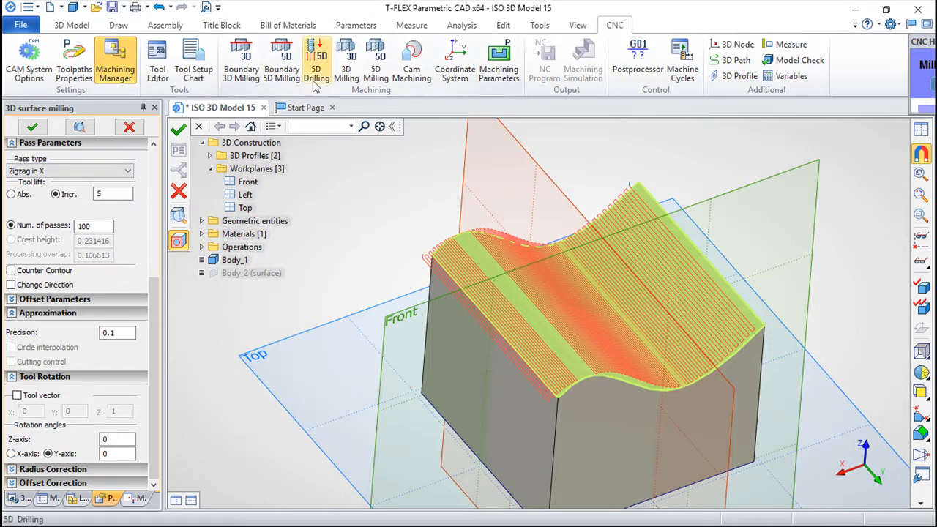
{"action": "left_click", "coordinate": [346, 58]}
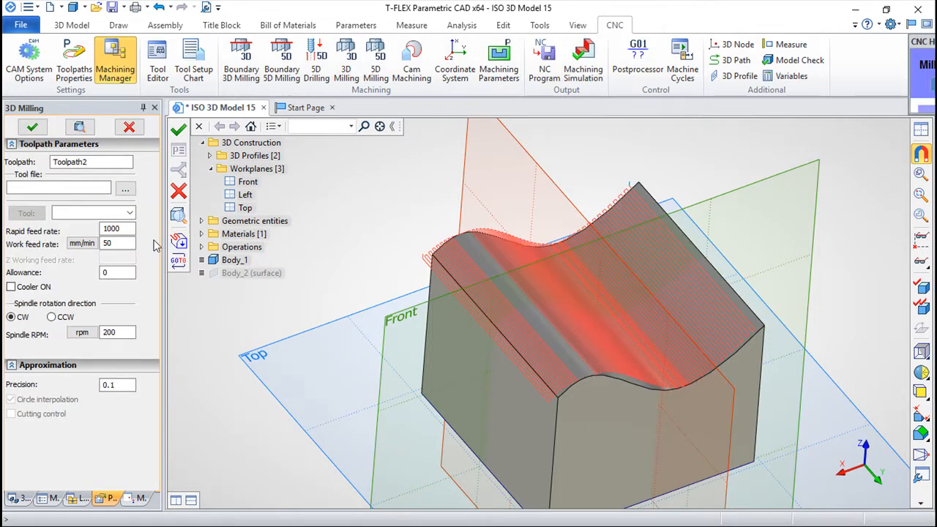
Step: Pick the curved top face and assign tool 2 (12 mm cylinder, 6 mm fillet) from aa.too
{"action": "left_click", "coordinate": [178, 241]}
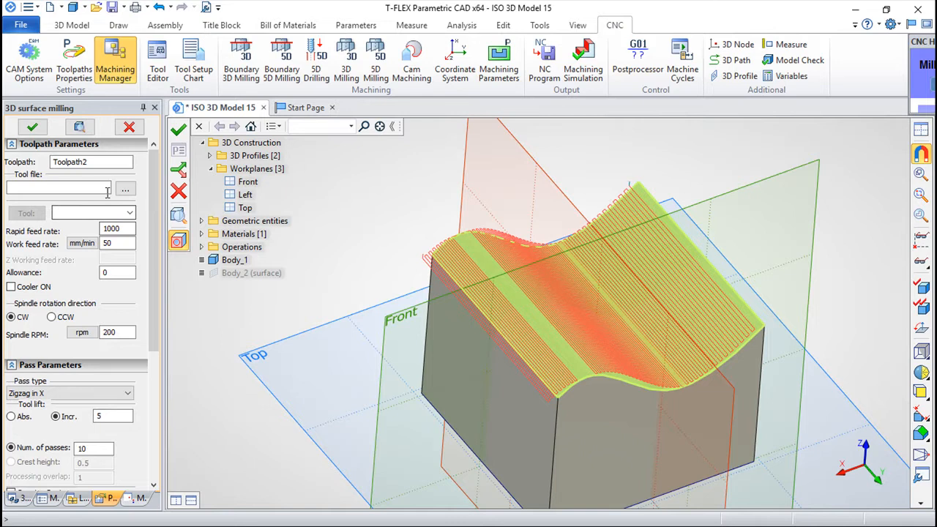
{"action": "left_click", "coordinate": [126, 187]}
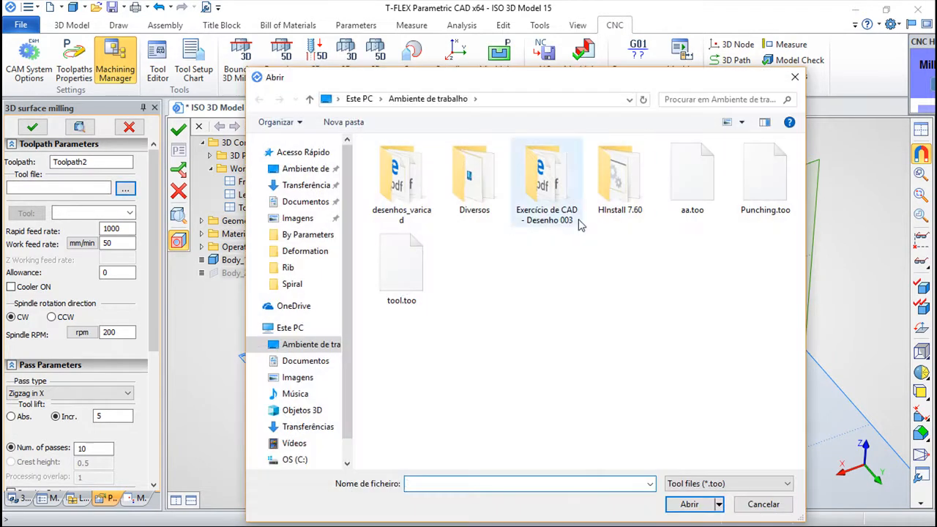
{"action": "double_click", "coordinate": [691, 175]}
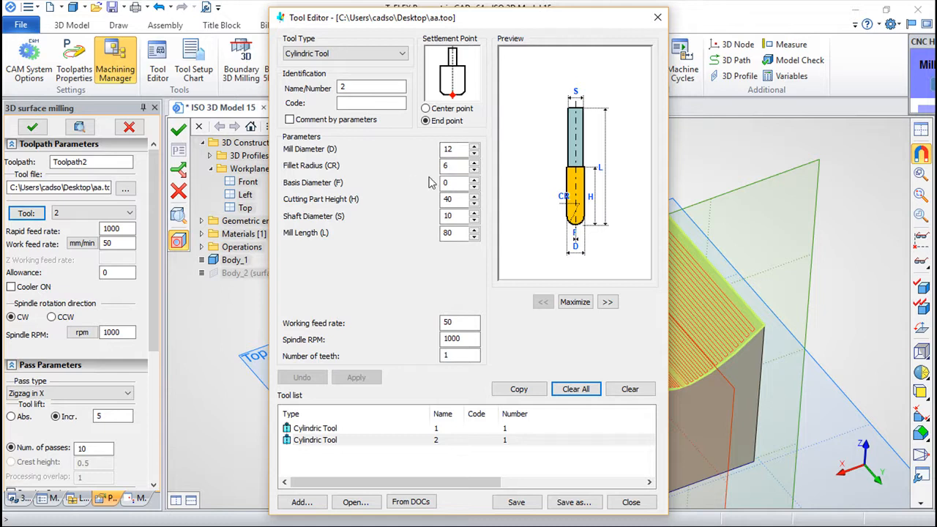
{"action": "left_click", "coordinate": [629, 500]}
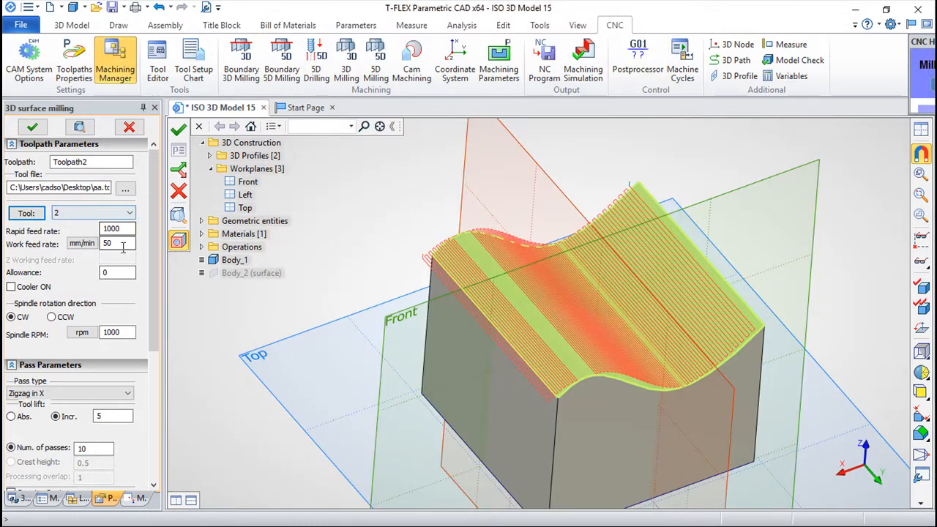
Step: Set 100 zigzag passes, confirm Toolpath2, check it on the curved top and launch Machining Simulation
{"action": "scroll", "scroll_direction": "down", "scroll_amount": 3}
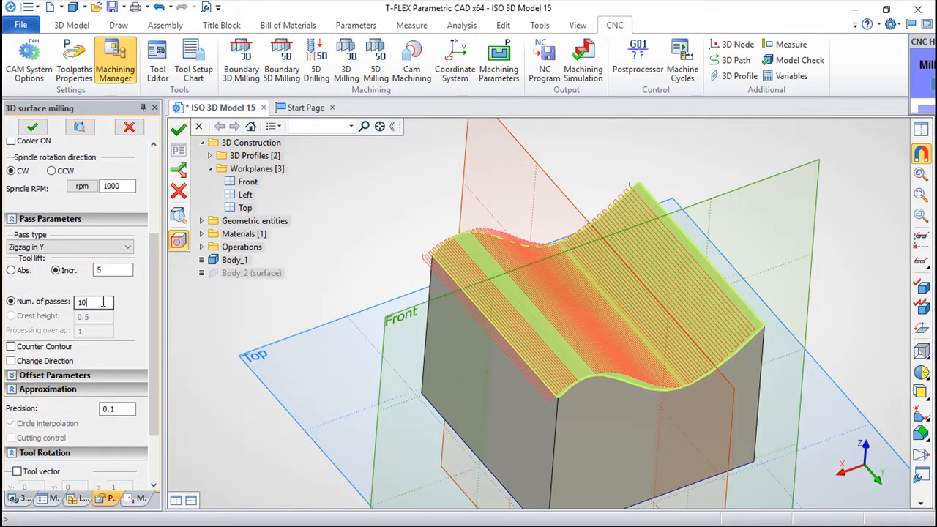
{"action": "type", "text": "100"}
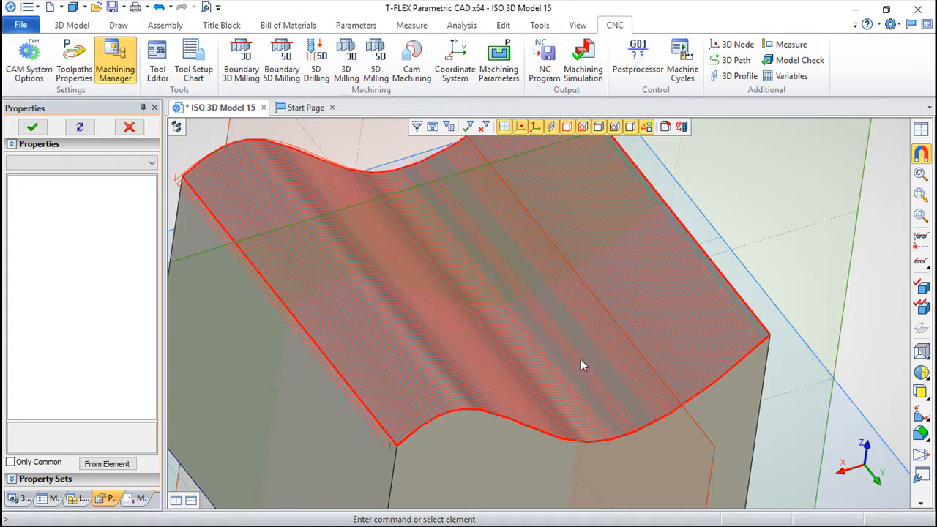
{"action": "left_click_drag", "start_coordinate": [582, 366], "coordinate": [431, 290]}
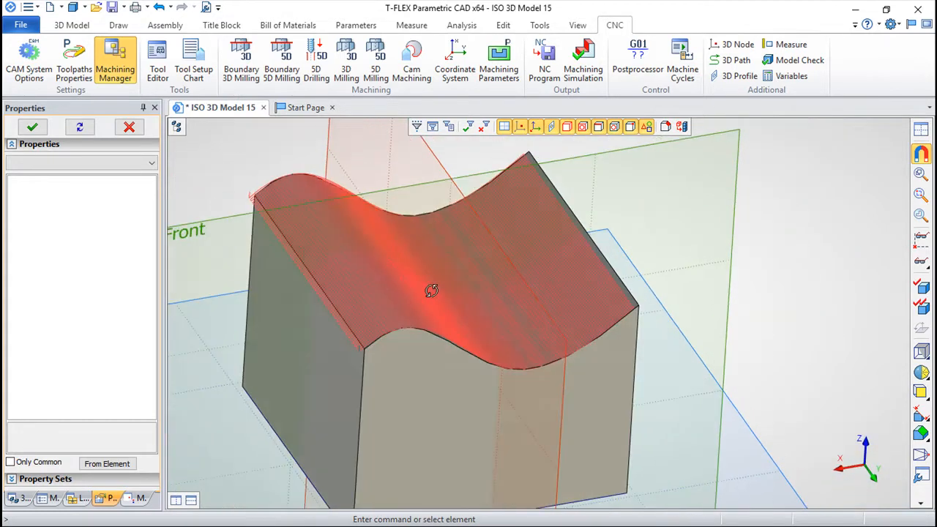
{"action": "left_click_drag", "start_coordinate": [432, 290], "coordinate": [524, 345]}
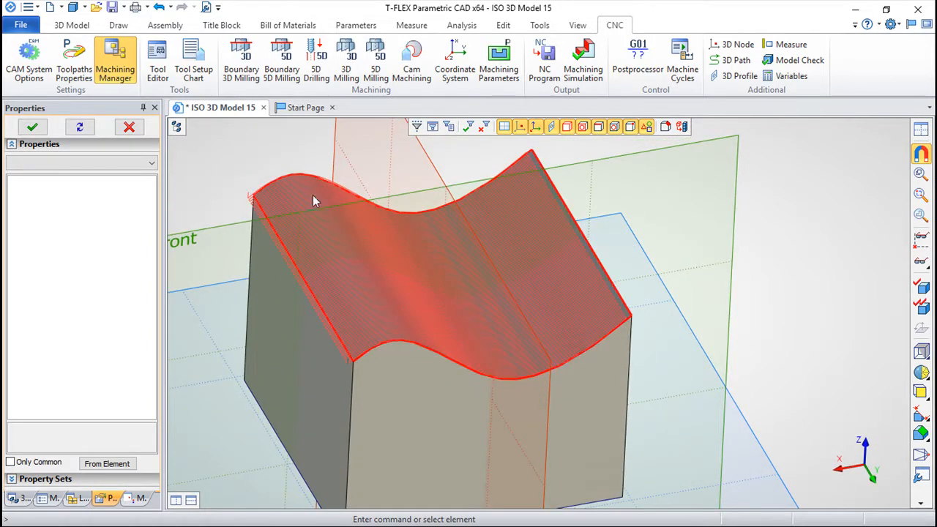
{"action": "left_click", "coordinate": [582, 60]}
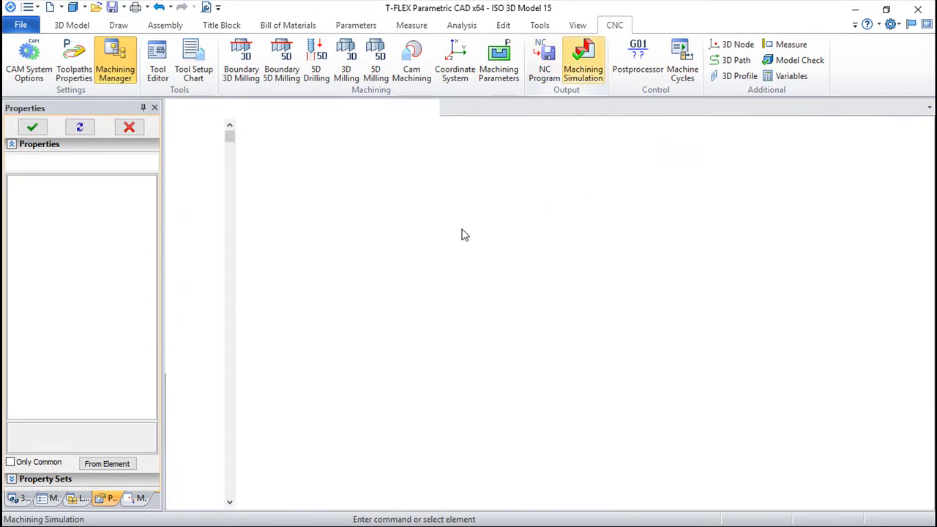
Step: Play the CNC Imitator simulation and watch the cutter follow the profile from the front view
{"action": "left_click", "coordinate": [583, 60]}
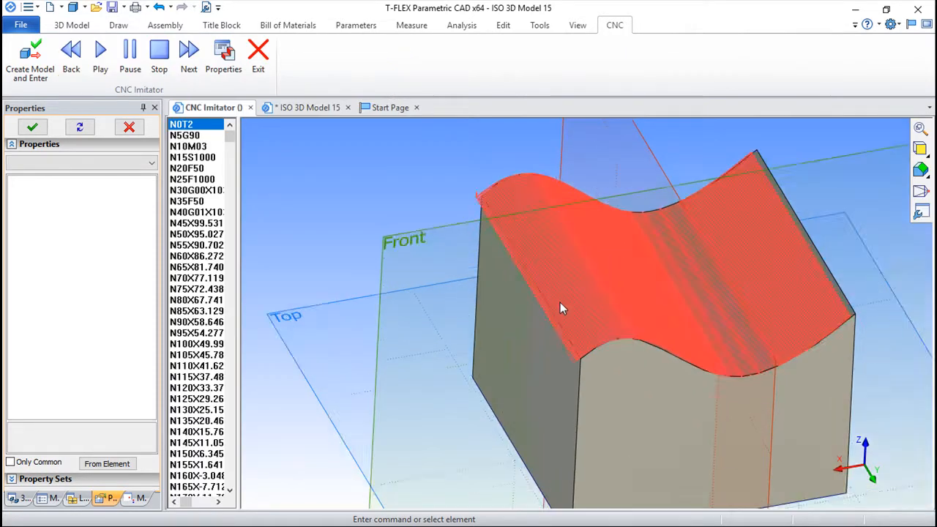
{"action": "left_click", "coordinate": [100, 56]}
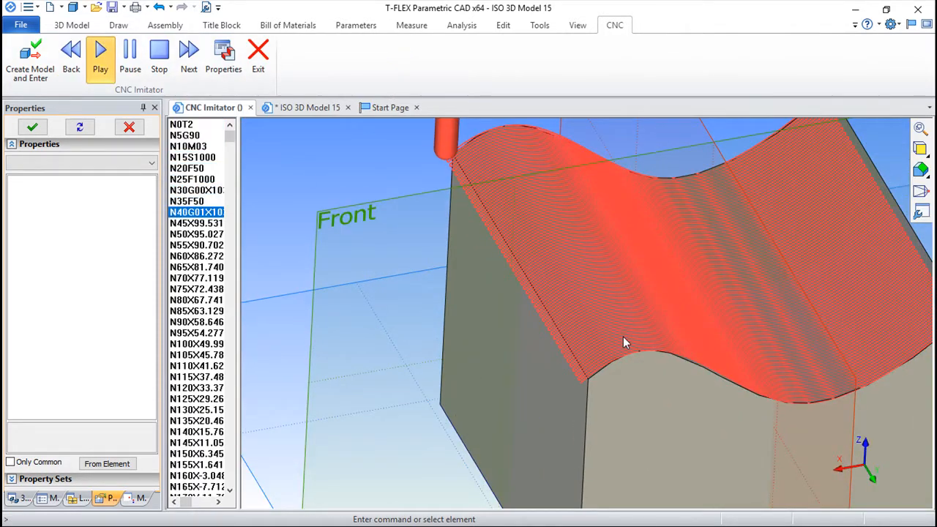
{"action": "left_click", "coordinate": [99, 50]}
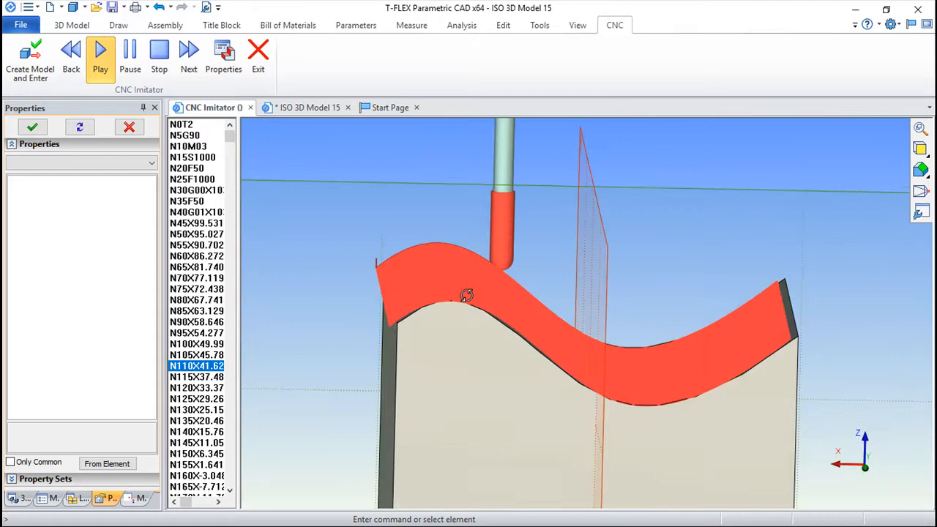
{"action": "left_click", "coordinate": [100, 56]}
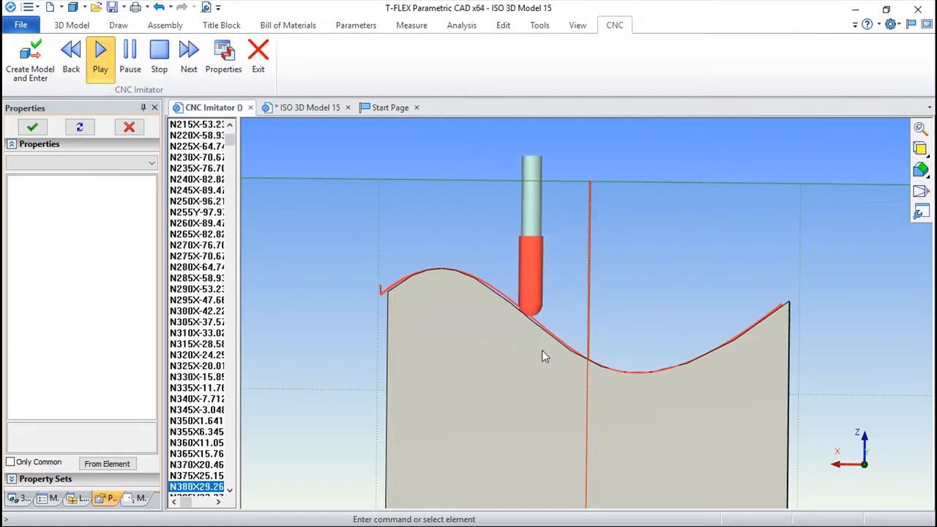
{"action": "left_click", "coordinate": [99, 50]}
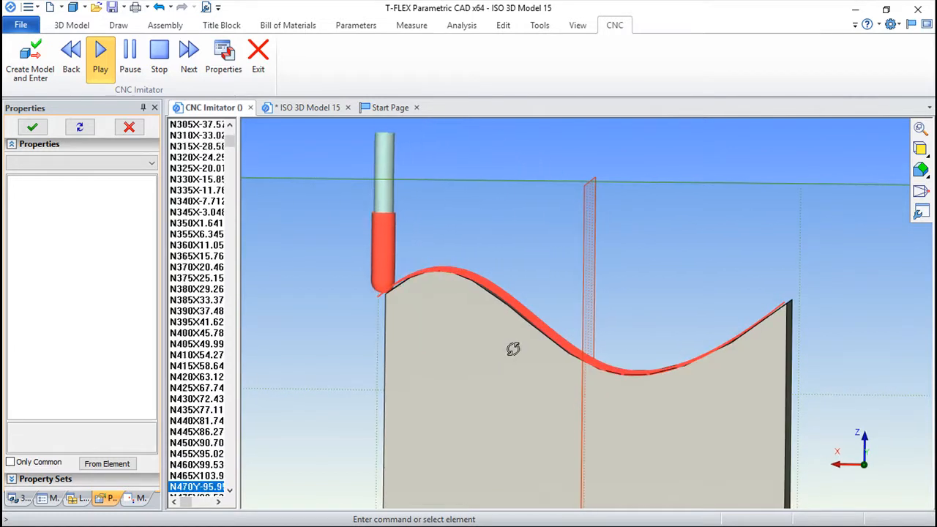
Step: Exit the simulator and return to the block model
{"action": "left_click", "coordinate": [258, 56]}
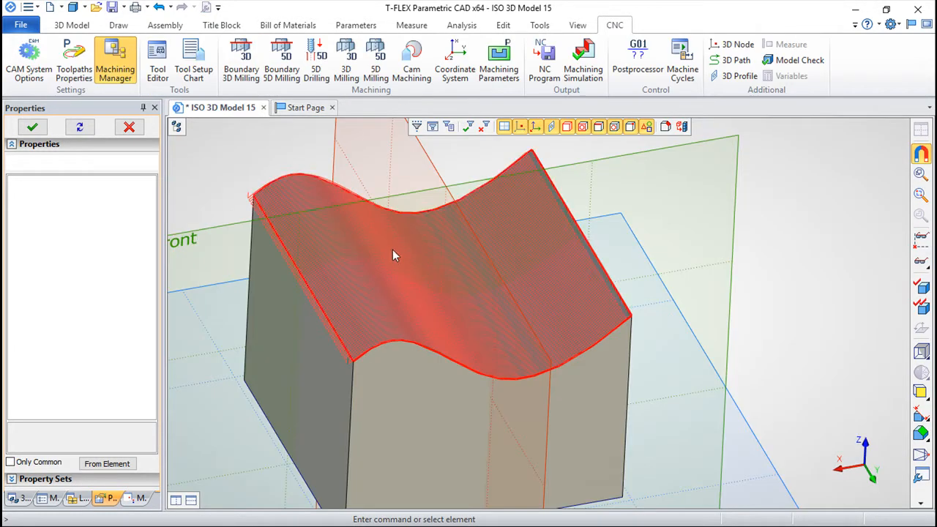
{"action": "left_click_drag", "start_coordinate": [396, 256], "coordinate": [597, 321]}
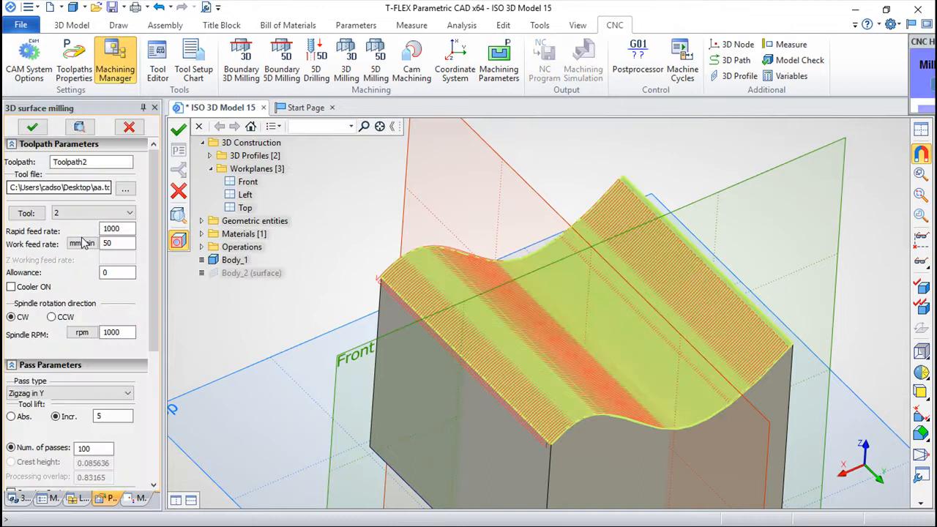
Step: Enable a uniform surface offset of 6 for Toolpath2 and confirm the surface milling settings
{"action": "scroll", "scroll_direction": "down", "scroll_amount": 3}
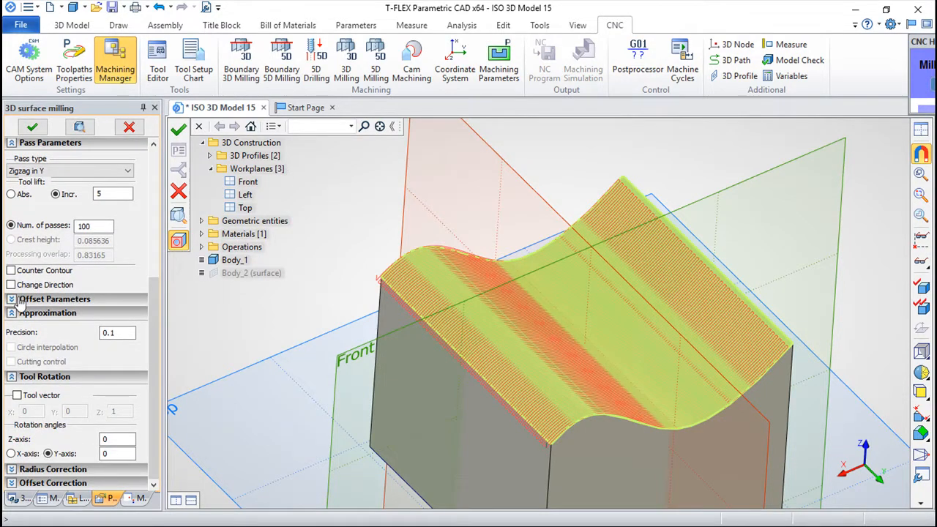
{"action": "left_click", "coordinate": [54, 298]}
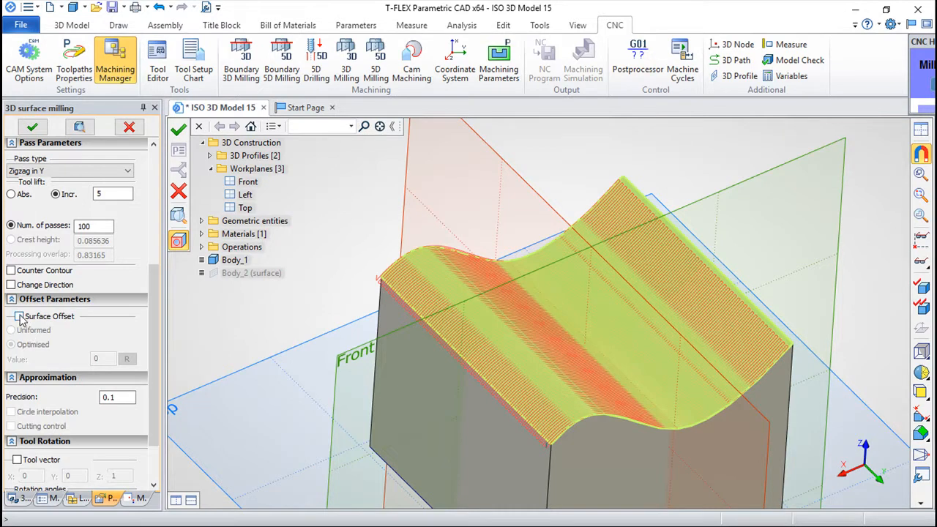
{"action": "left_click", "coordinate": [18, 316]}
{"action": "type", "text": "6"}
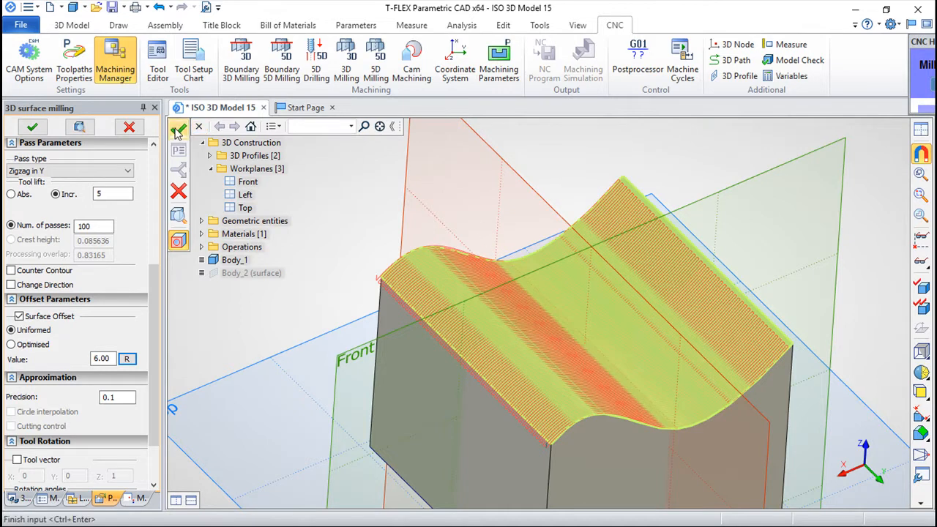
{"action": "left_click", "coordinate": [32, 126]}
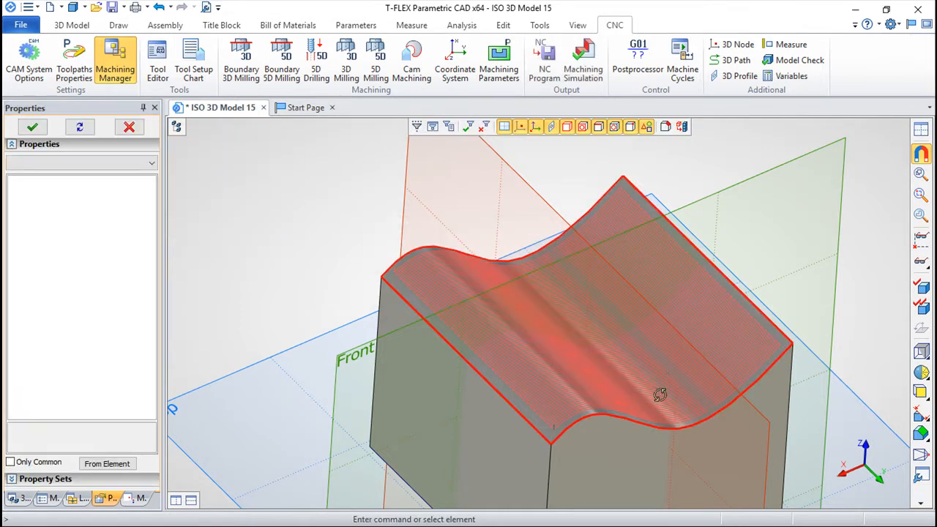
{"action": "left_click_drag", "start_coordinate": [659, 396], "coordinate": [685, 457]}
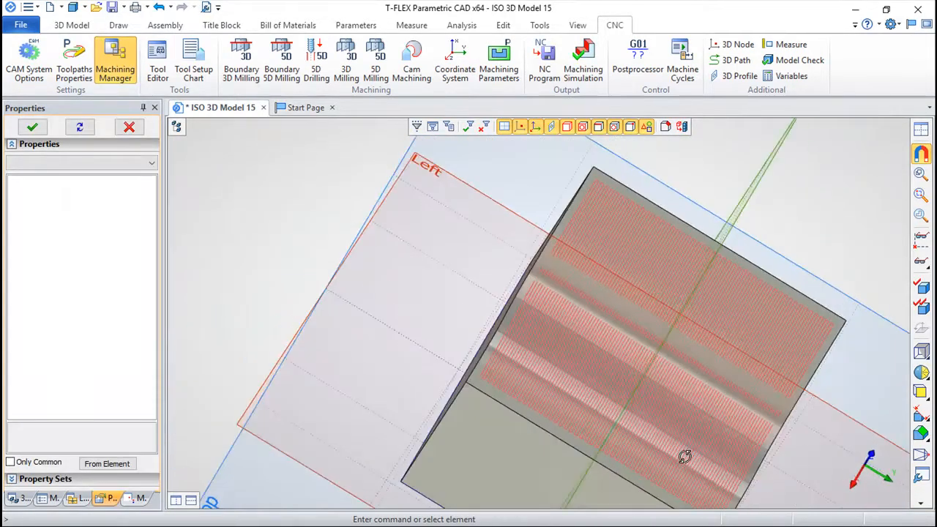
{"action": "left_click_drag", "start_coordinate": [685, 456], "coordinate": [486, 246]}
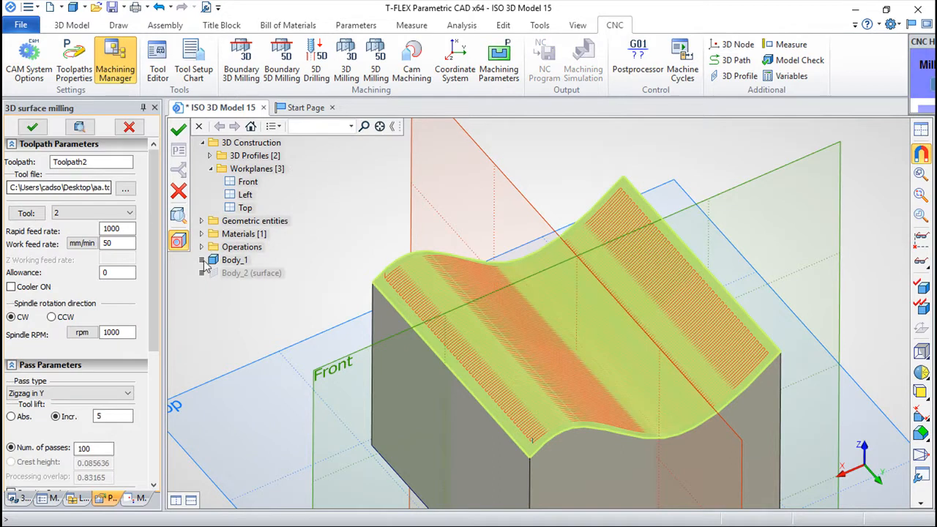
{"action": "scroll", "scroll_direction": "down", "scroll_amount": 3}
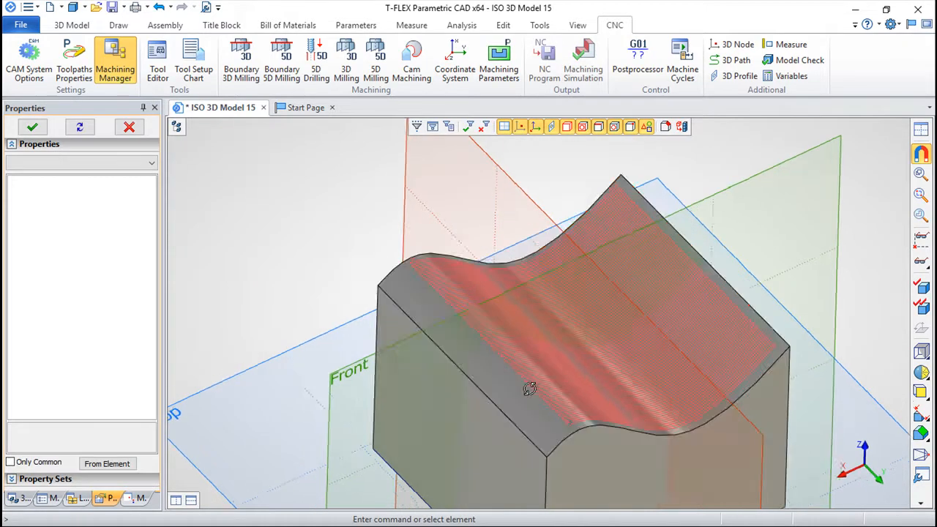
{"action": "left_click_drag", "start_coordinate": [530, 390], "coordinate": [421, 352]}
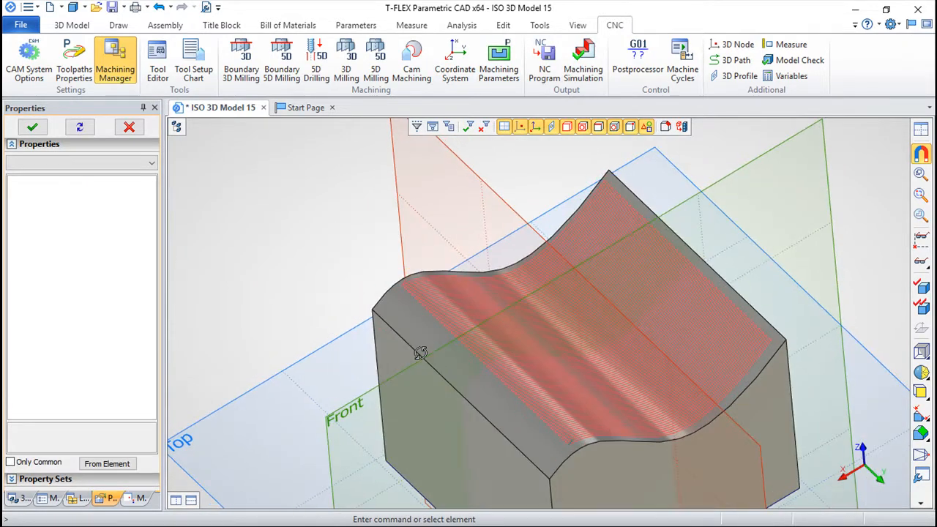
Step: Run the CNC Imitator simulation of the offset Toolpath2, orbiting the part while it cuts
{"action": "left_click", "coordinate": [583, 60]}
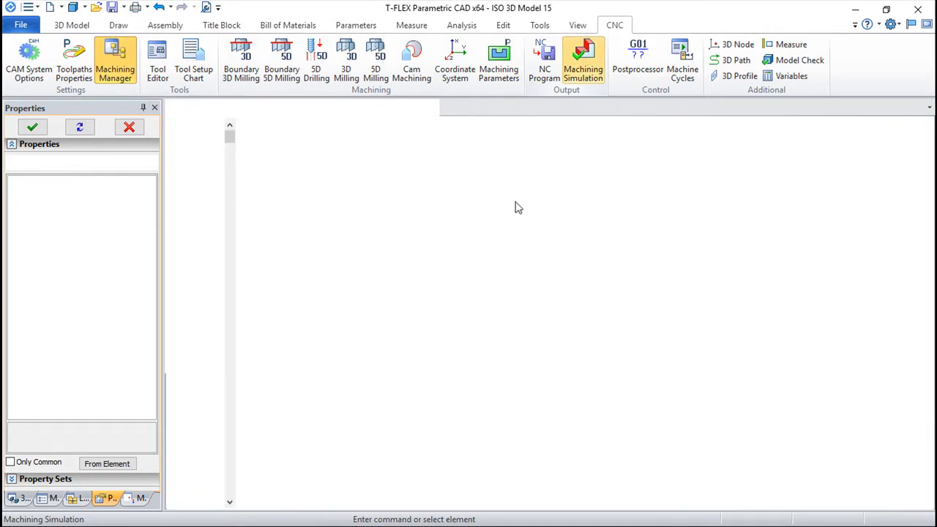
{"action": "left_click", "coordinate": [582, 59]}
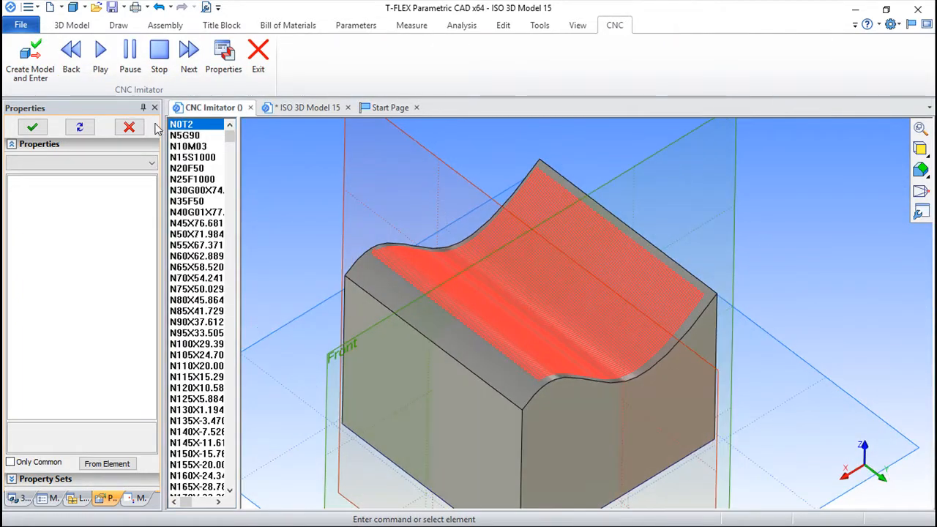
{"action": "left_click", "coordinate": [100, 50]}
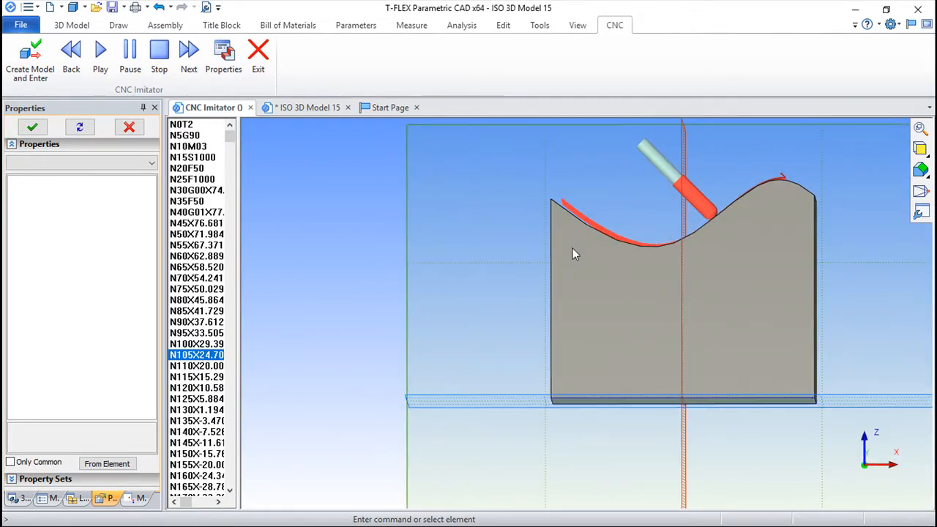
{"action": "left_click_drag", "start_coordinate": [574, 254], "coordinate": [802, 351]}
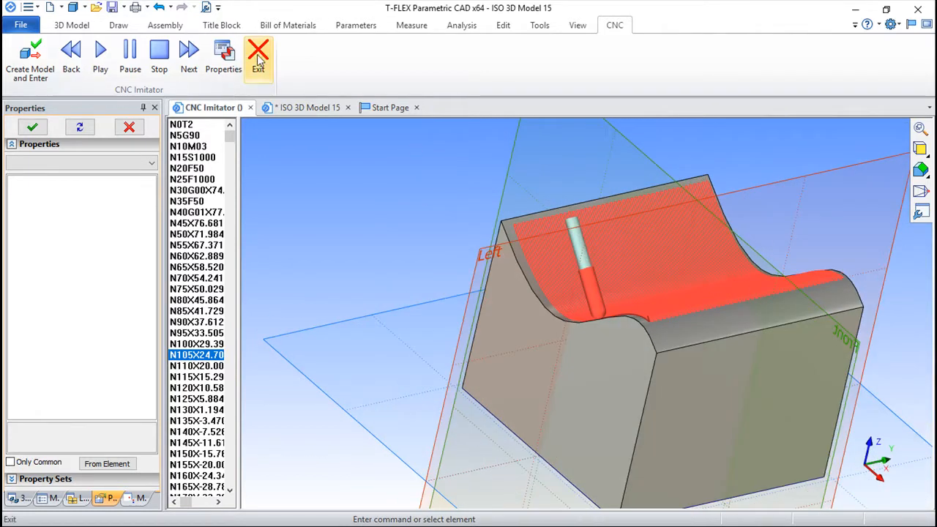
Step: Exit the simulator and set Toolpath2's tool rotation to 15° about Z, keeping 45° about Y
{"action": "left_click", "coordinate": [258, 57]}
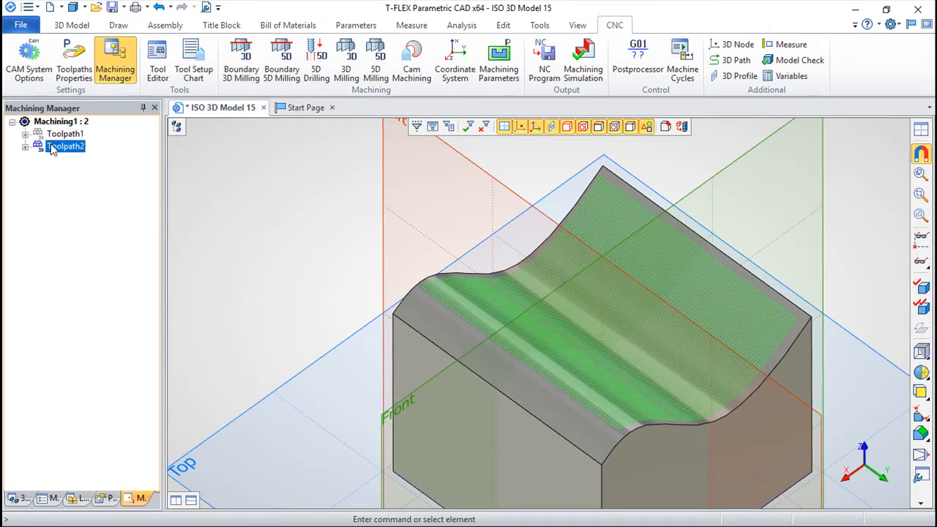
{"action": "double_click", "coordinate": [65, 146]}
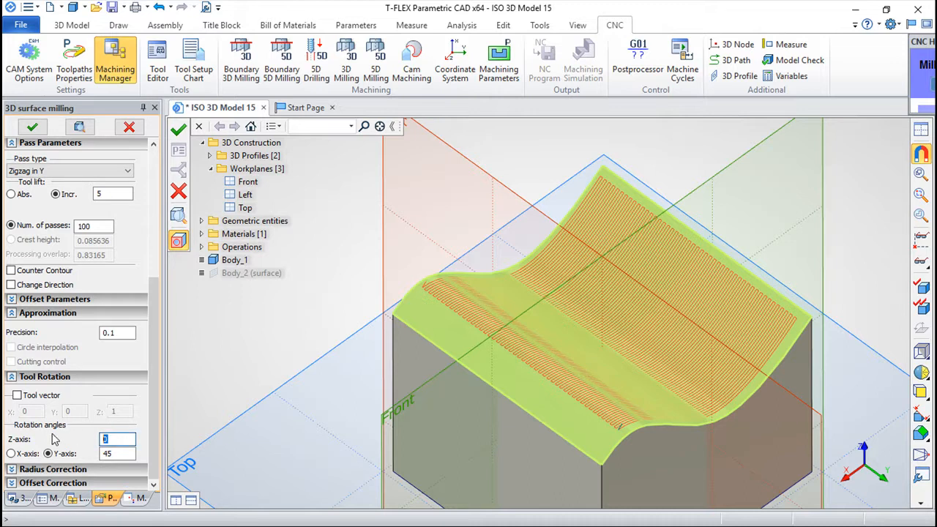
{"action": "type", "text": "15"}
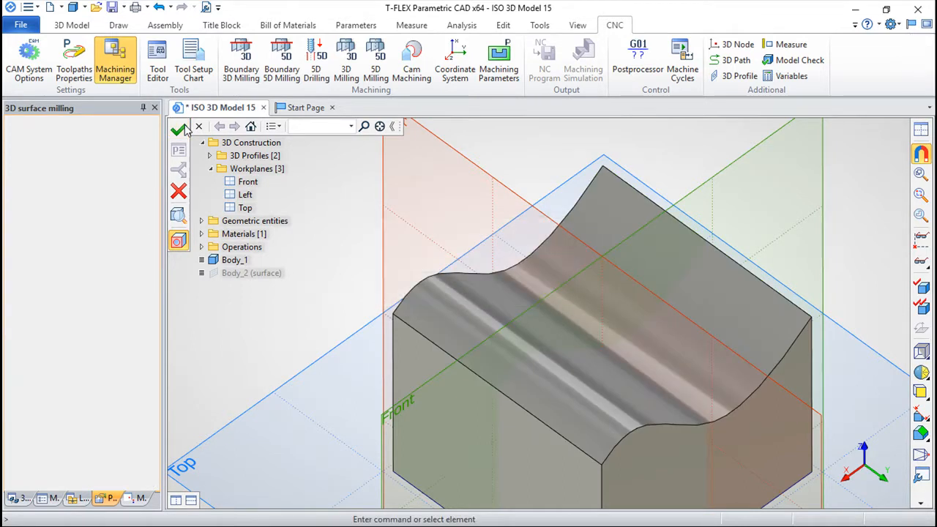
{"action": "left_click", "coordinate": [583, 59]}
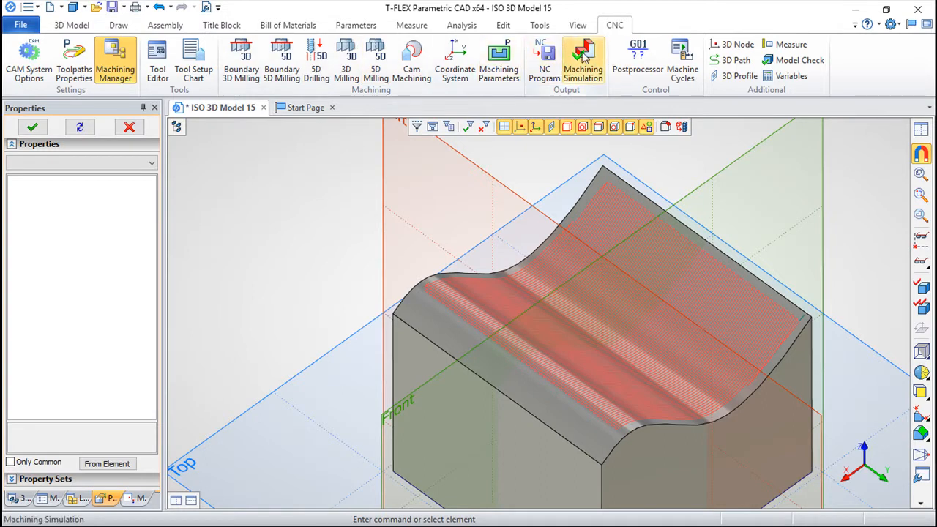
Step: Run the machining simulation of the tilted ball cutter, orbiting to watch it sweep the curved top
{"action": "left_click", "coordinate": [583, 58]}
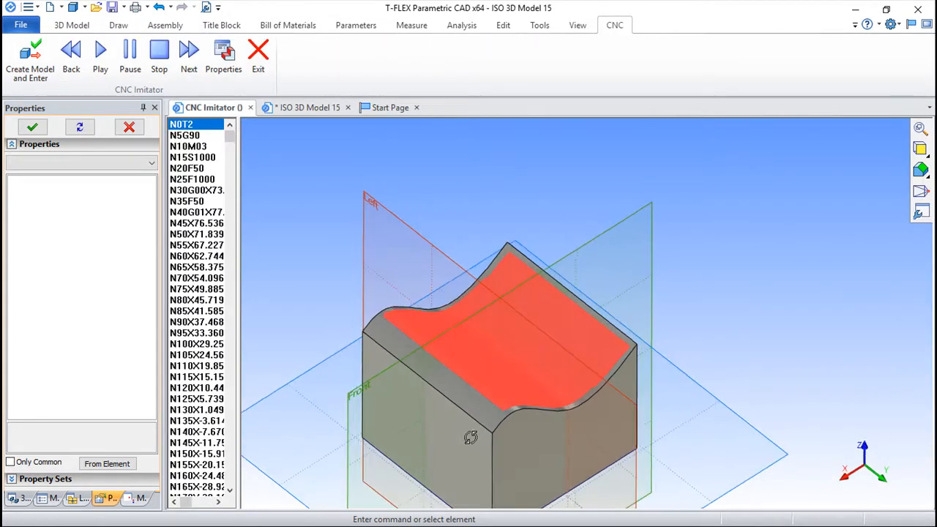
{"action": "left_click", "coordinate": [99, 56]}
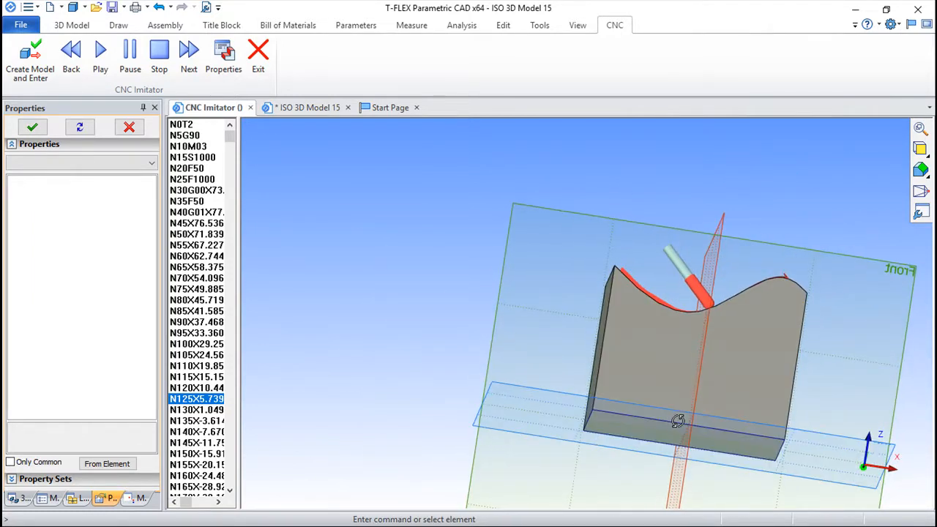
{"action": "left_click_drag", "start_coordinate": [677, 421], "coordinate": [630, 225]}
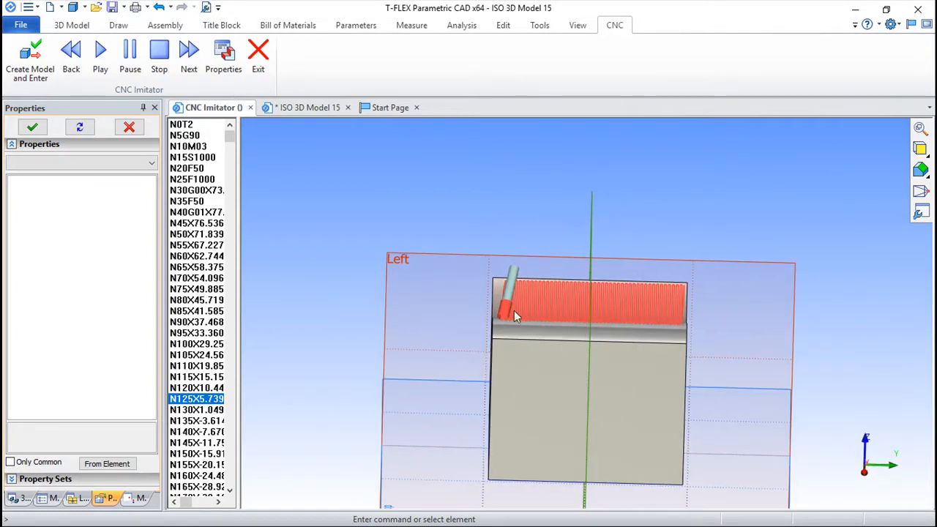
{"action": "left_click_drag", "start_coordinate": [513, 315], "coordinate": [495, 412]}
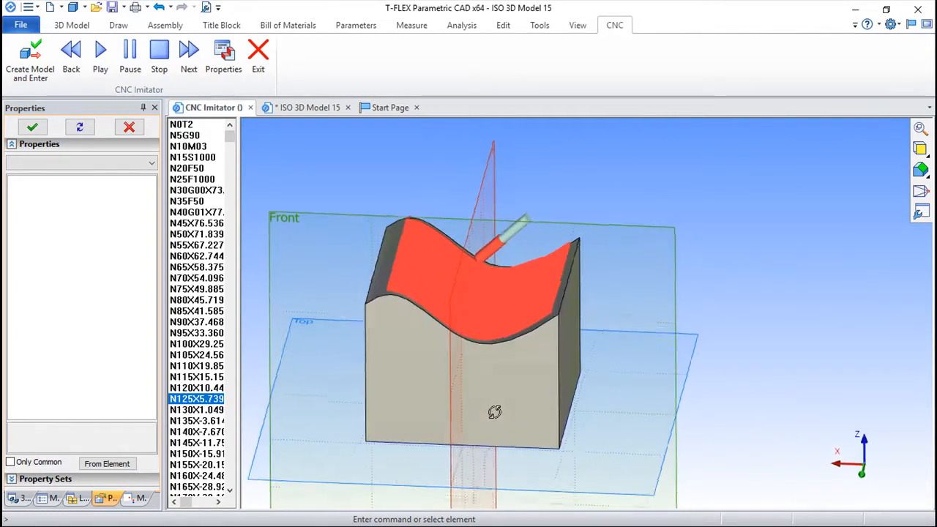
{"action": "left_click_drag", "start_coordinate": [495, 413], "coordinate": [507, 234]}
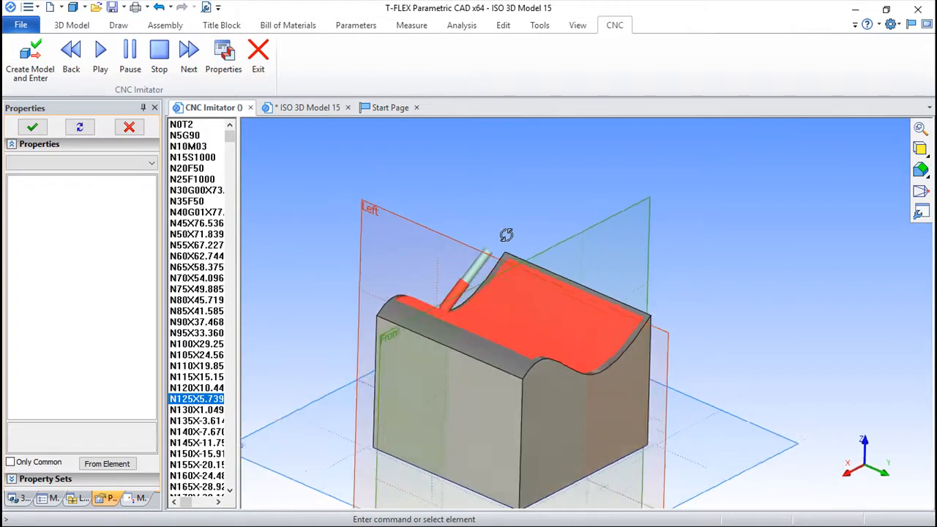
{"action": "left_click_drag", "start_coordinate": [507, 235], "coordinate": [498, 260]}
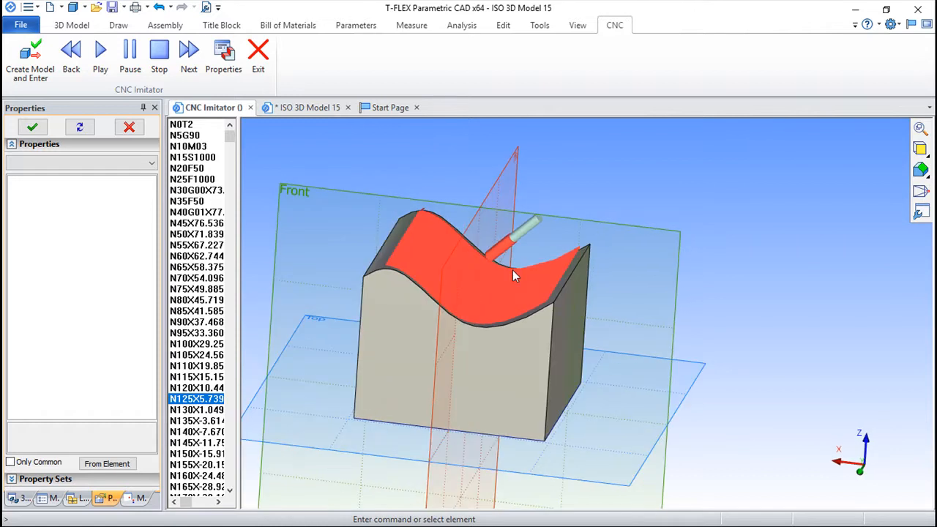
{"action": "left_click_drag", "start_coordinate": [512, 276], "coordinate": [495, 299]}
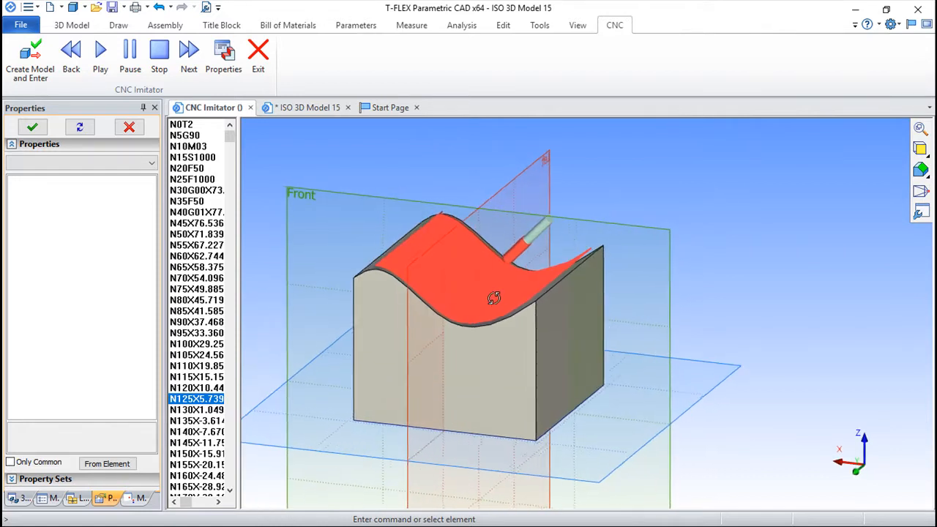
{"action": "left_click_drag", "start_coordinate": [495, 298], "coordinate": [553, 350]}
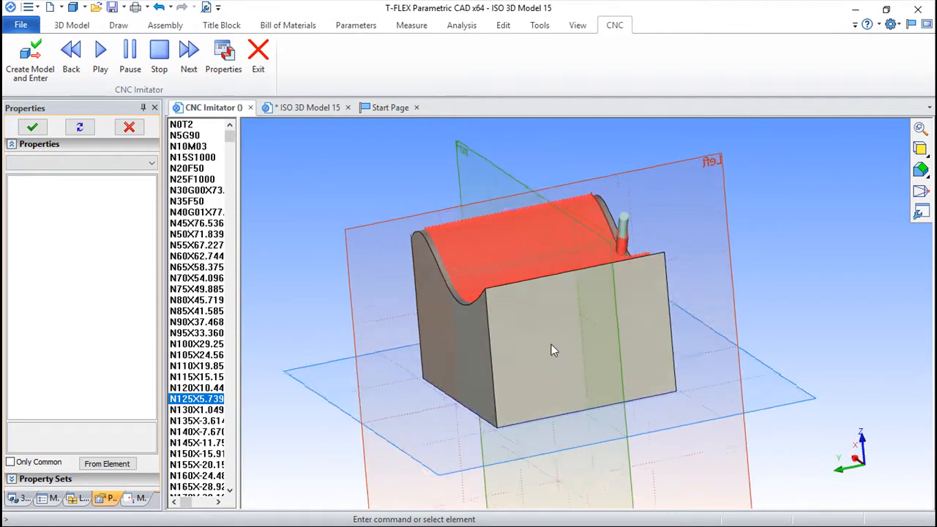
{"action": "left_click_drag", "start_coordinate": [553, 350], "coordinate": [583, 413]}
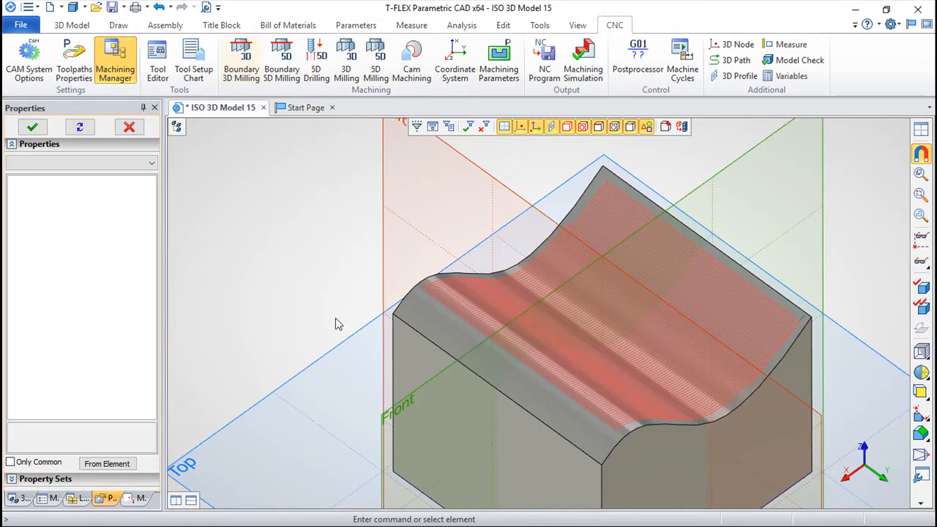
Step: Show the machining operation tree with Toolpath1 and Toolpath2 under Machining1
{"action": "left_click", "coordinate": [114, 59]}
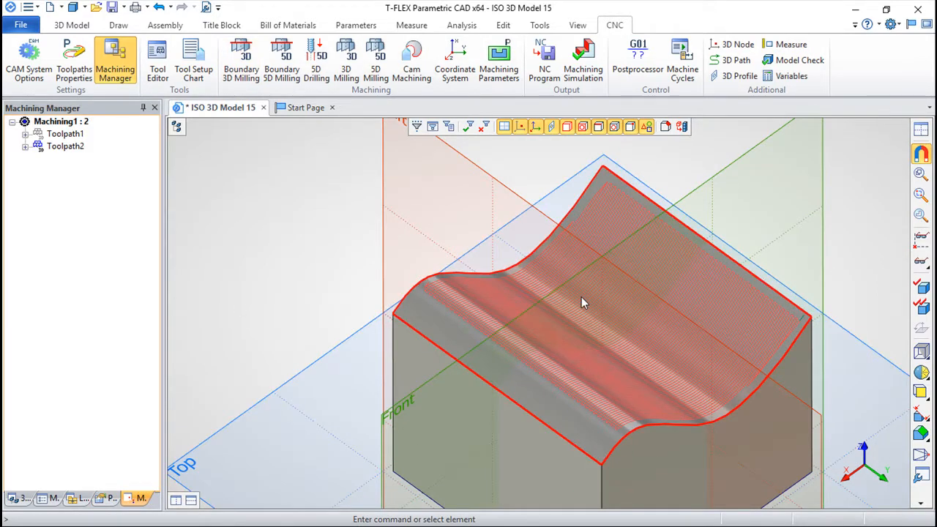
{"action": "mouse_move", "coordinate": [589, 306]}
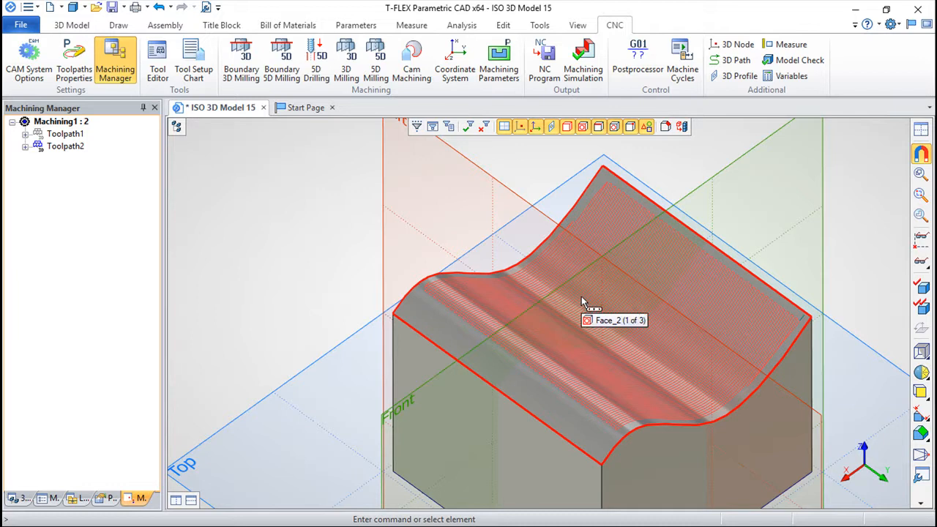